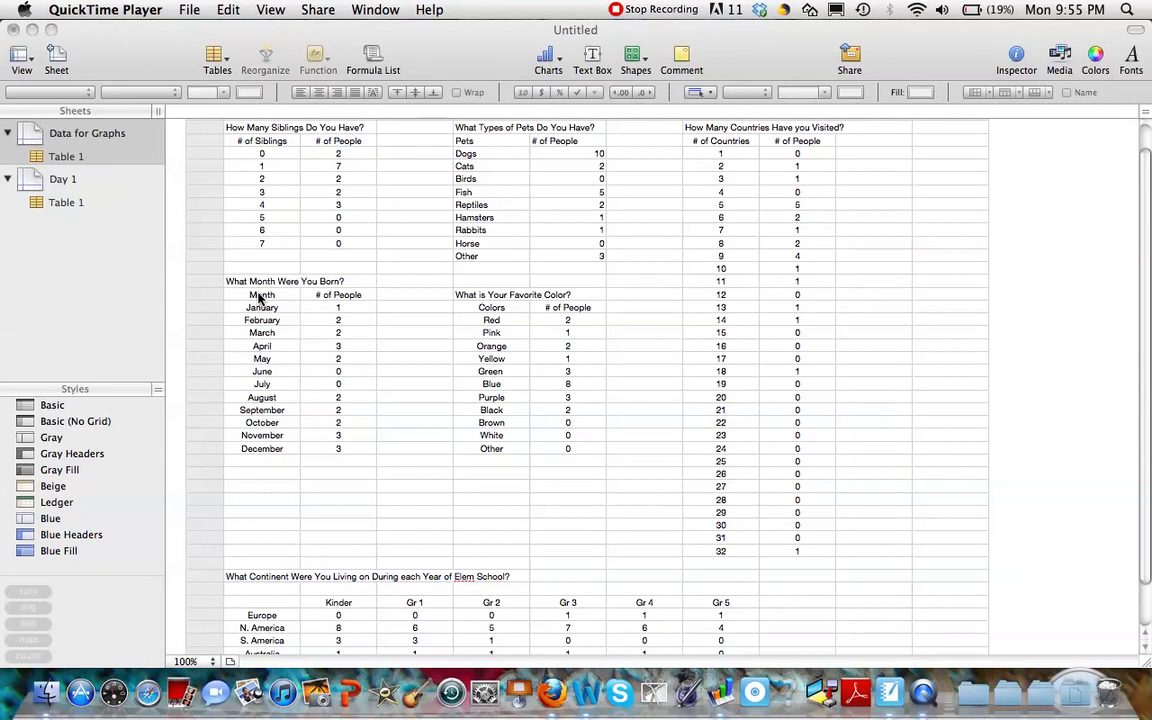
mouse_move(812, 136)
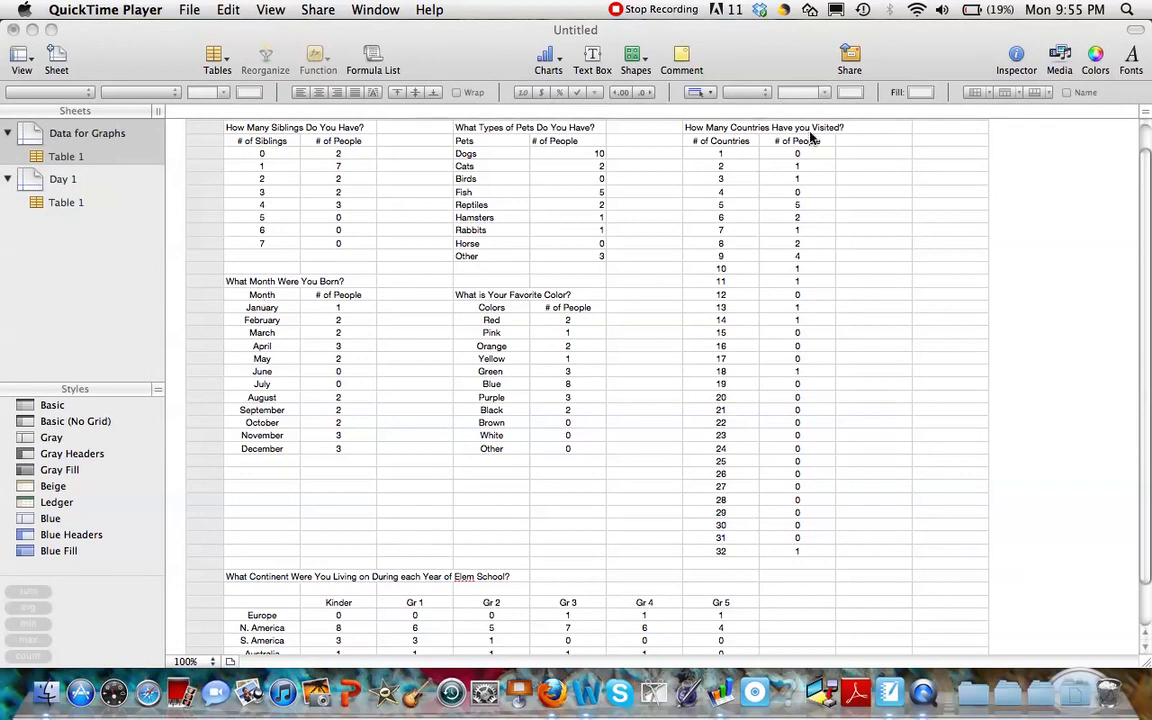
mouse_move(882, 520)
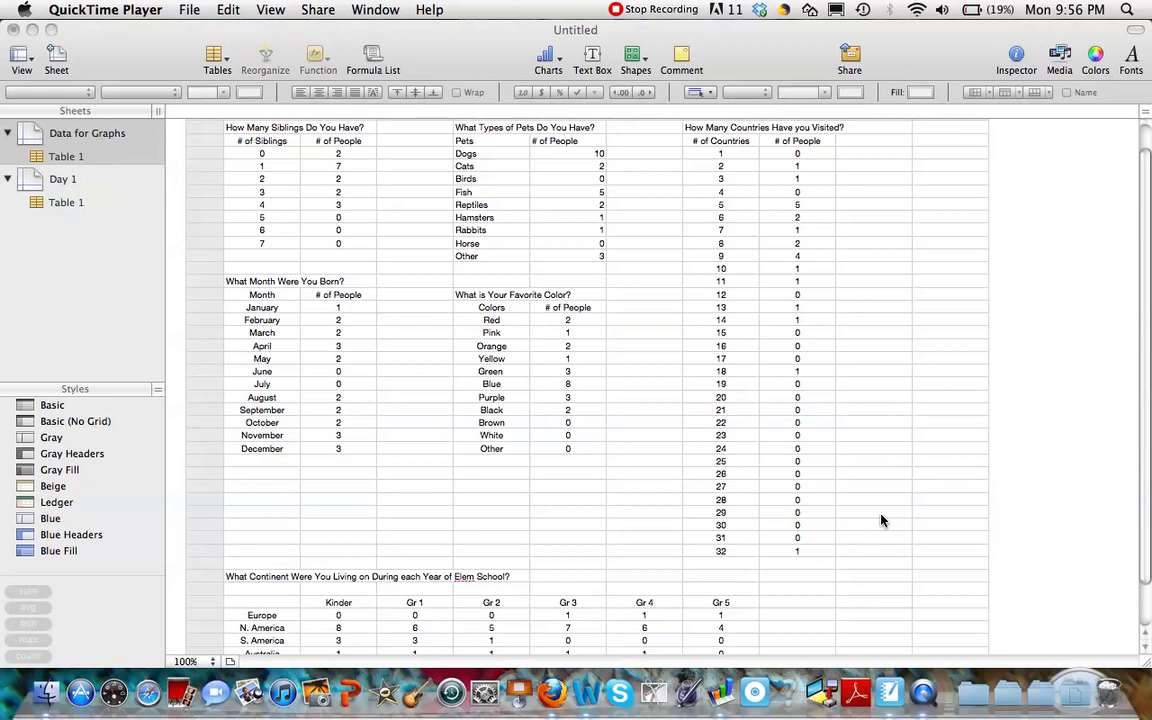
mouse_move(720, 320)
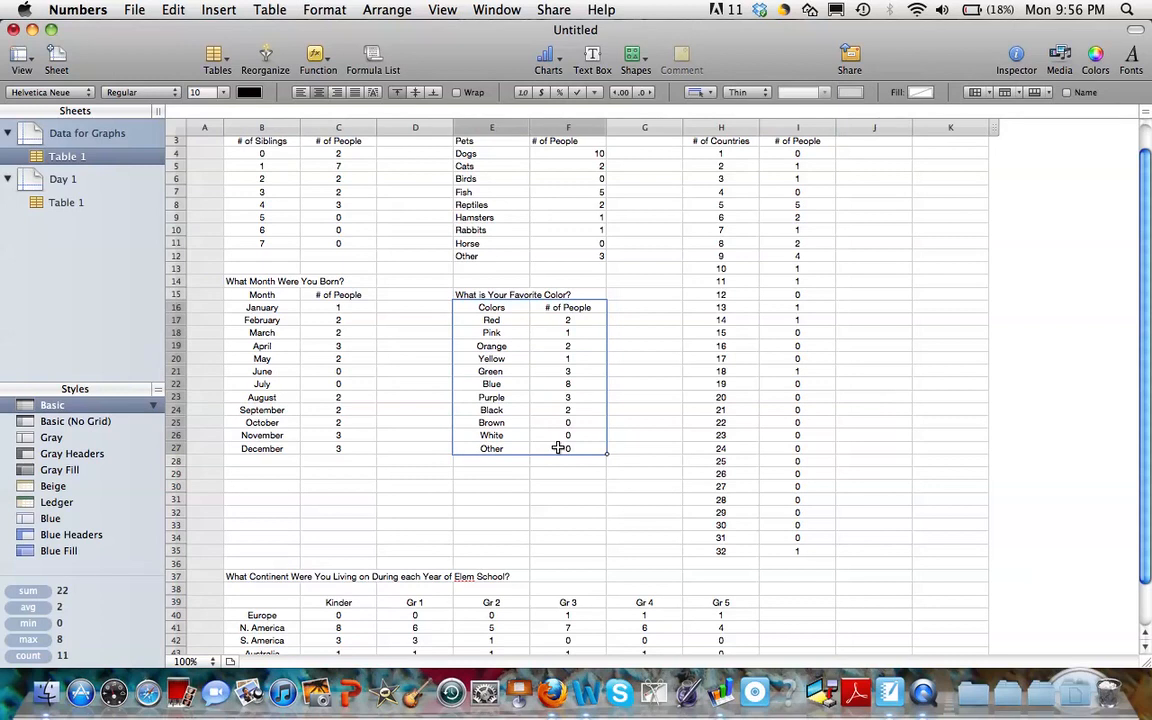
Step: Copy the favorite-colour data and switch to the Day 1 sheet
right_click(560, 448)
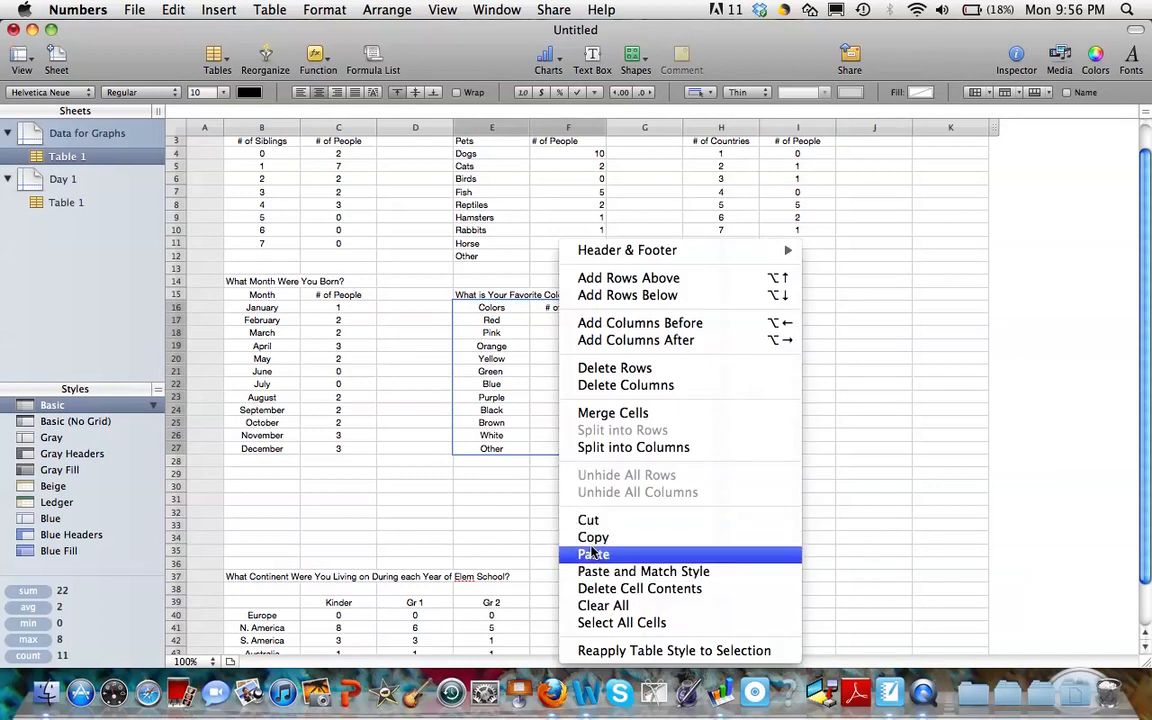
click(592, 554)
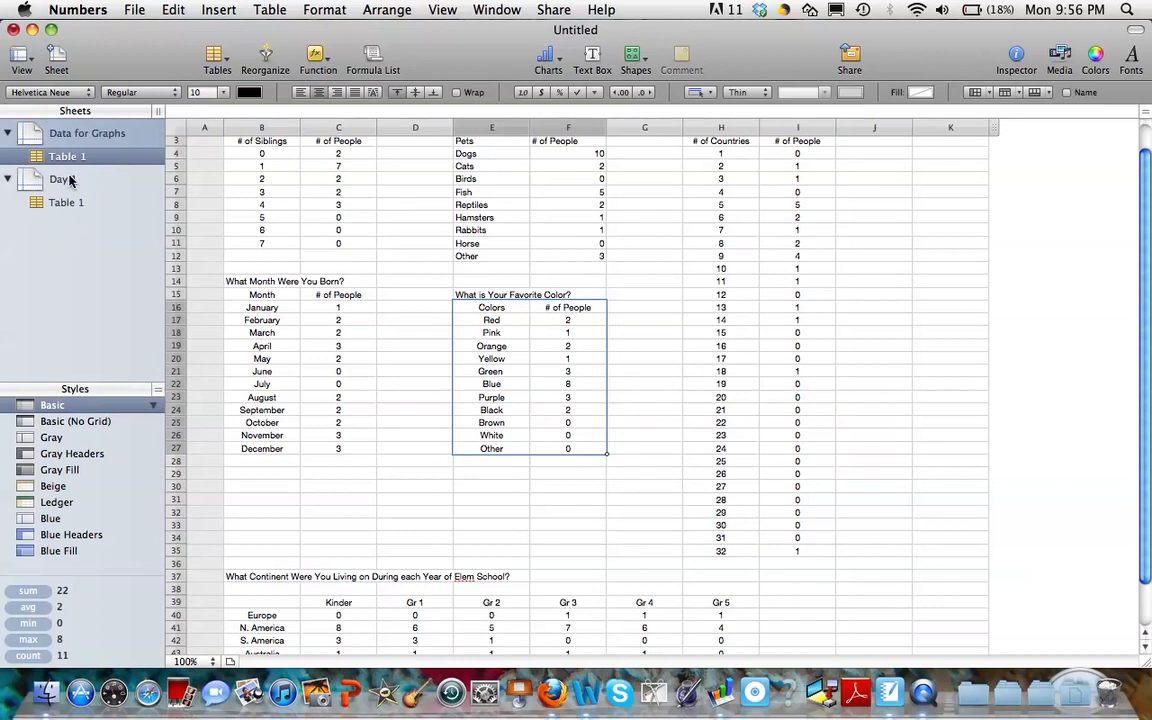
click(60, 180)
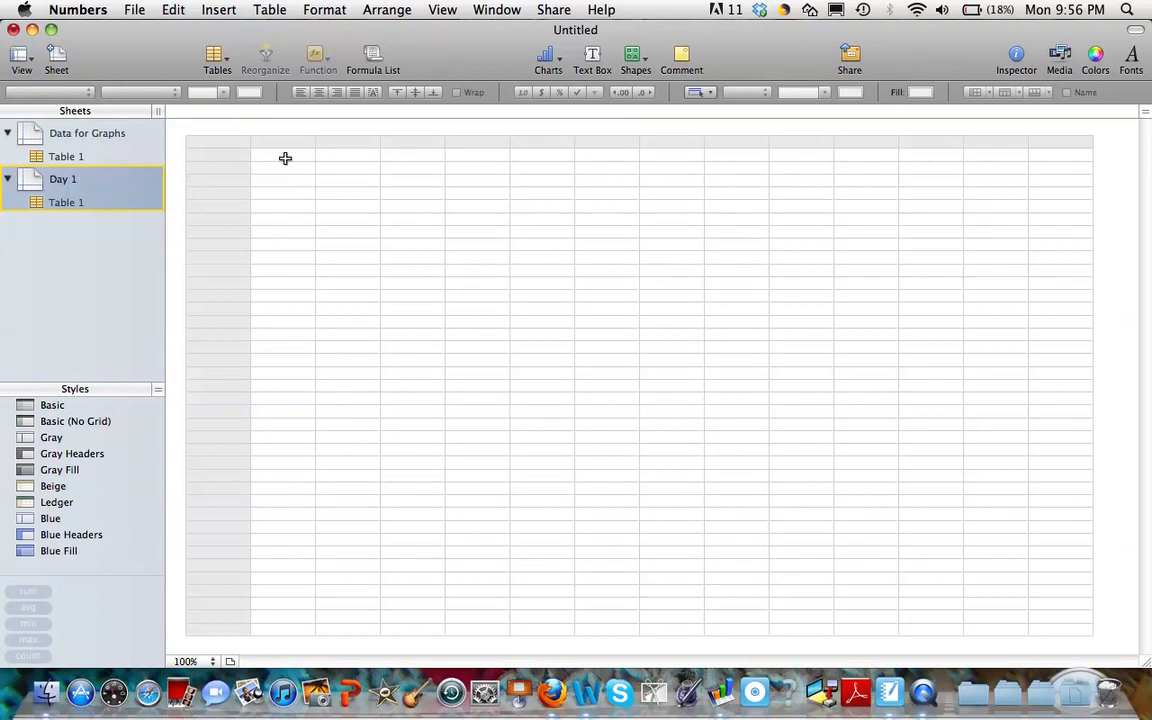
mouse_move(296, 168)
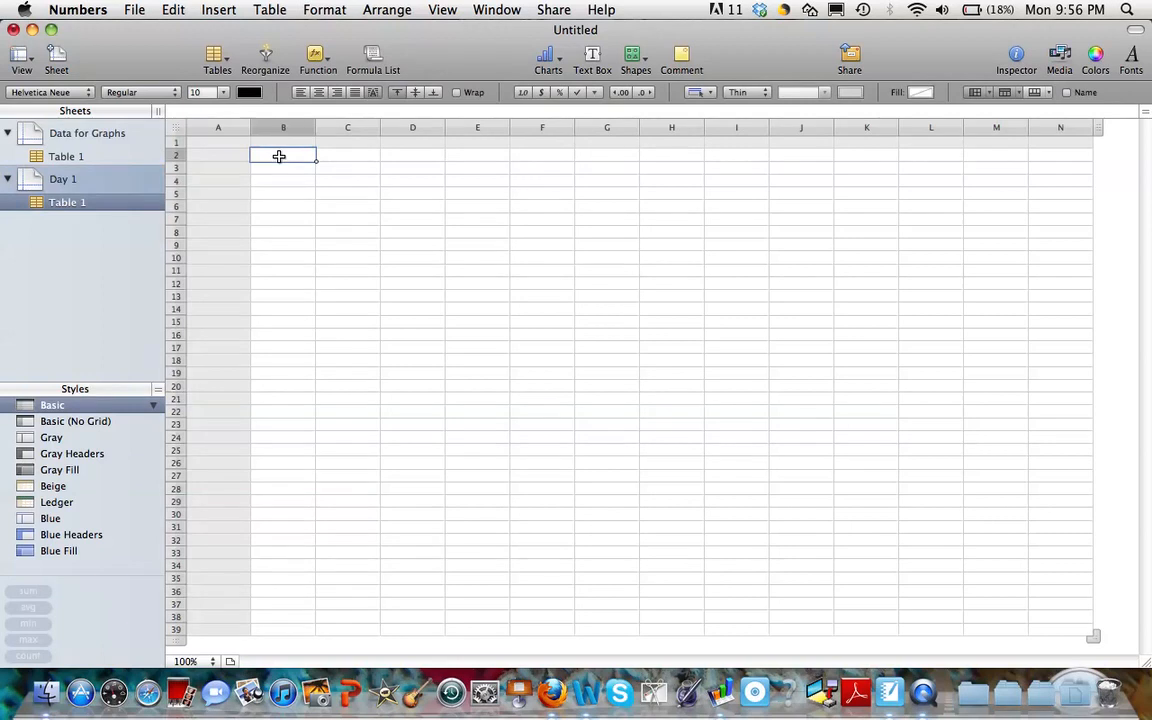
mouse_move(388, 124)
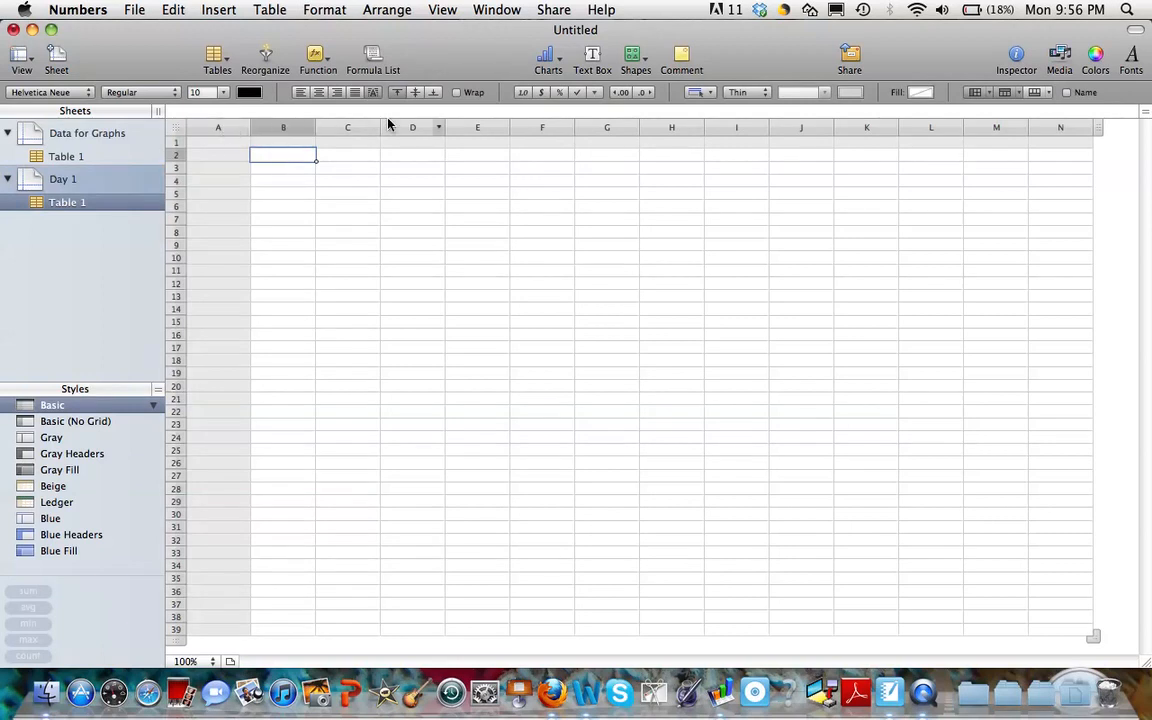
mouse_move(284, 148)
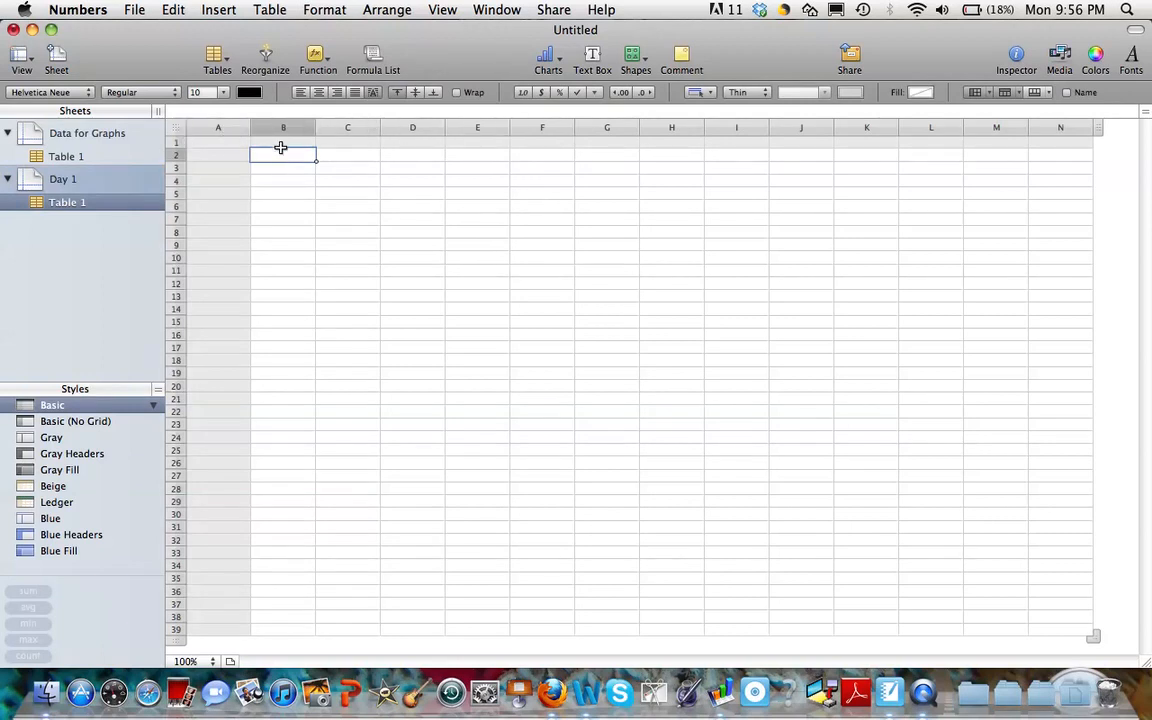
Step: Paste the colour data at cell B2 and resize the table to fit it
right_click(284, 156)
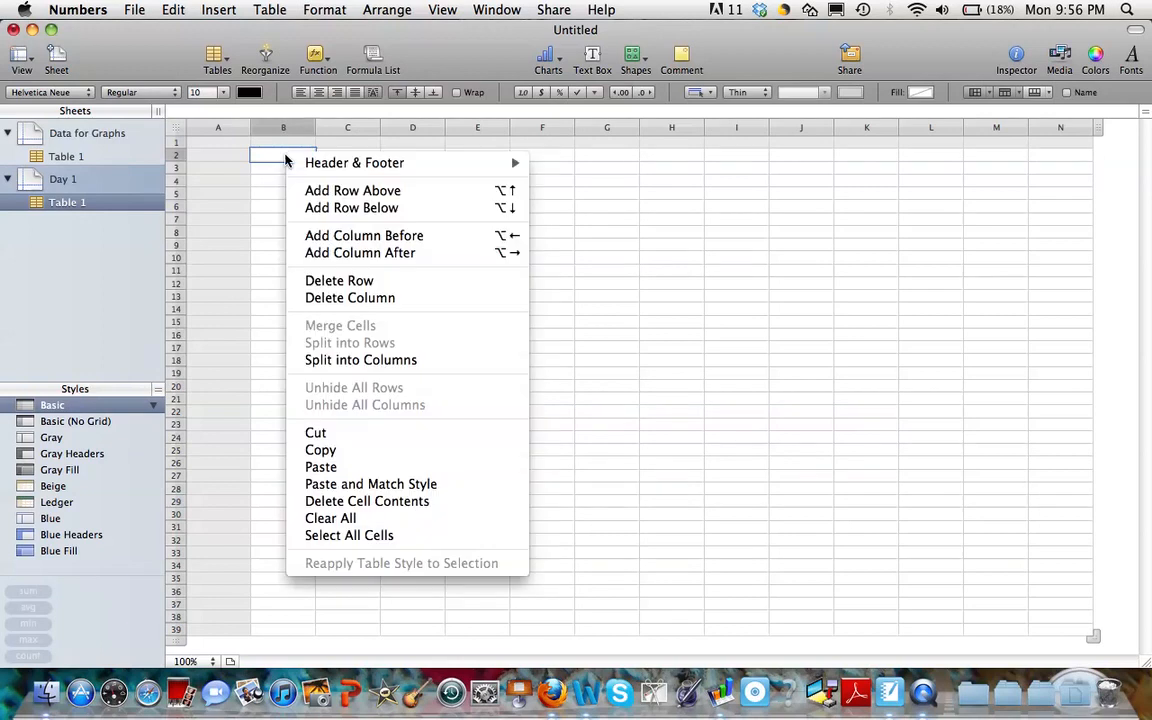
mouse_move(320, 468)
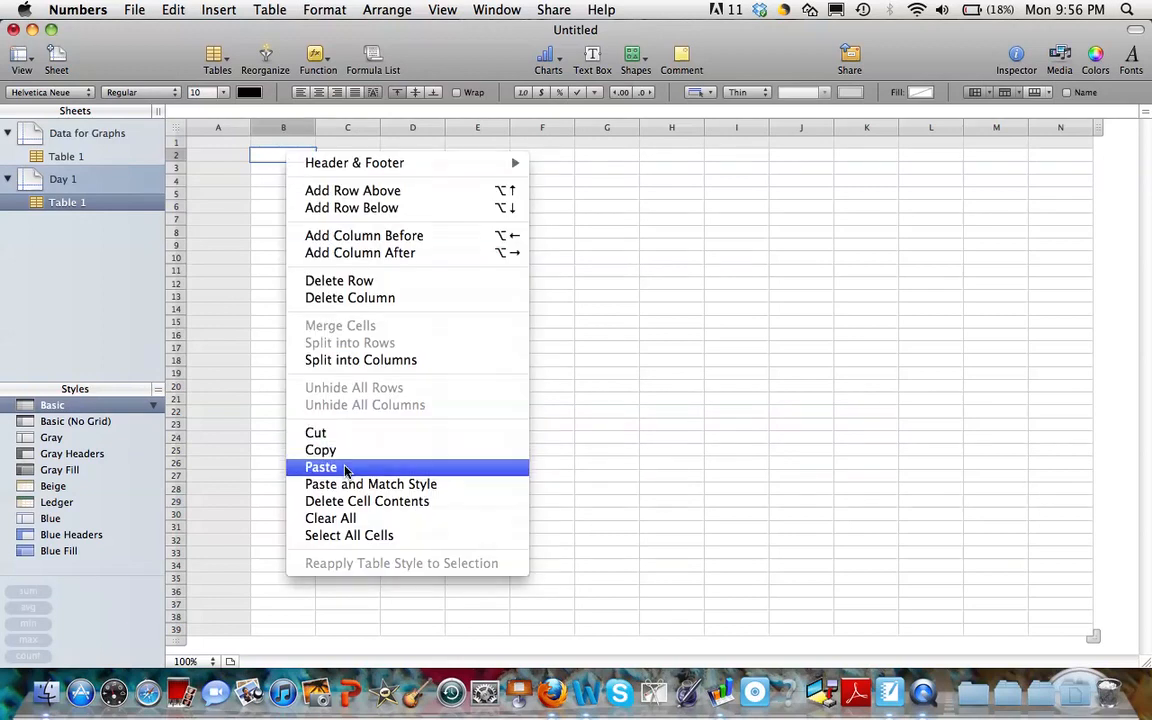
click(320, 468)
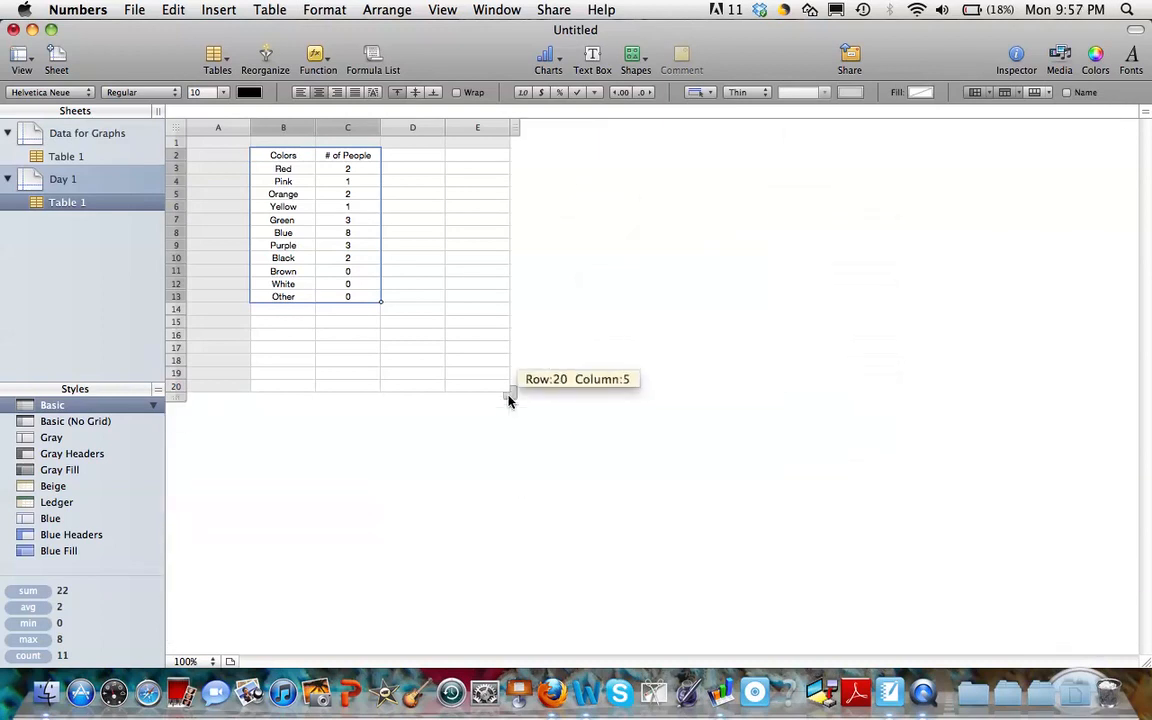
drag(510, 390, 444, 340)
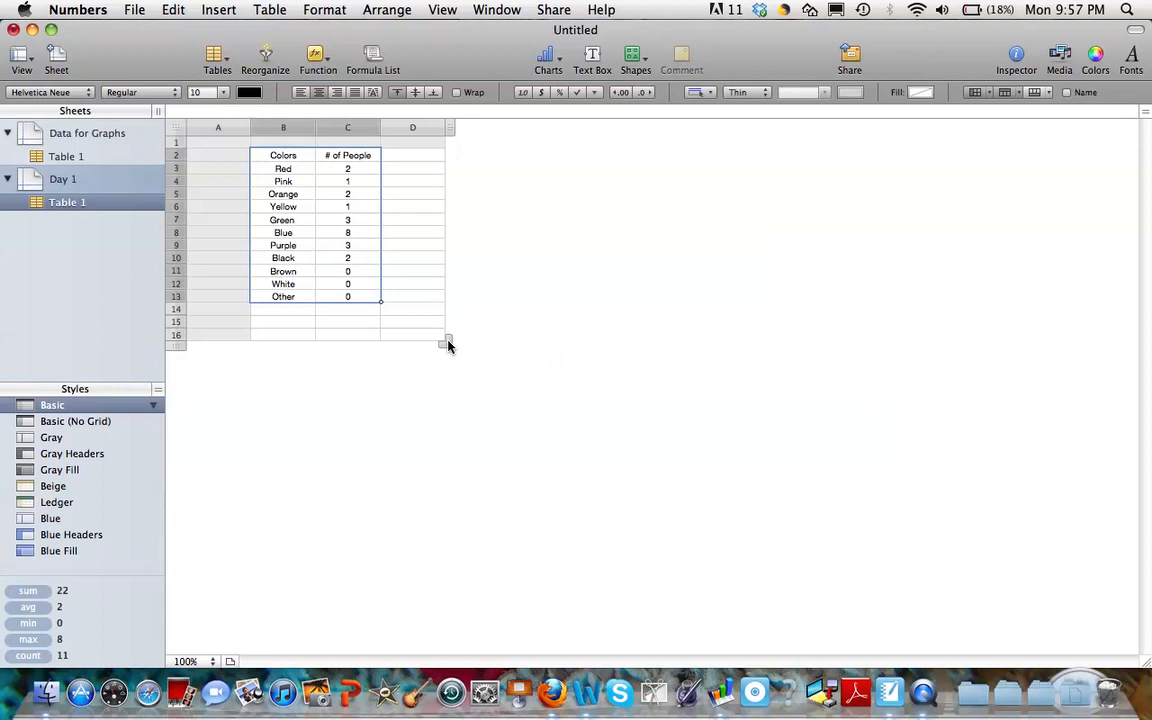
drag(448, 342, 962, 548)
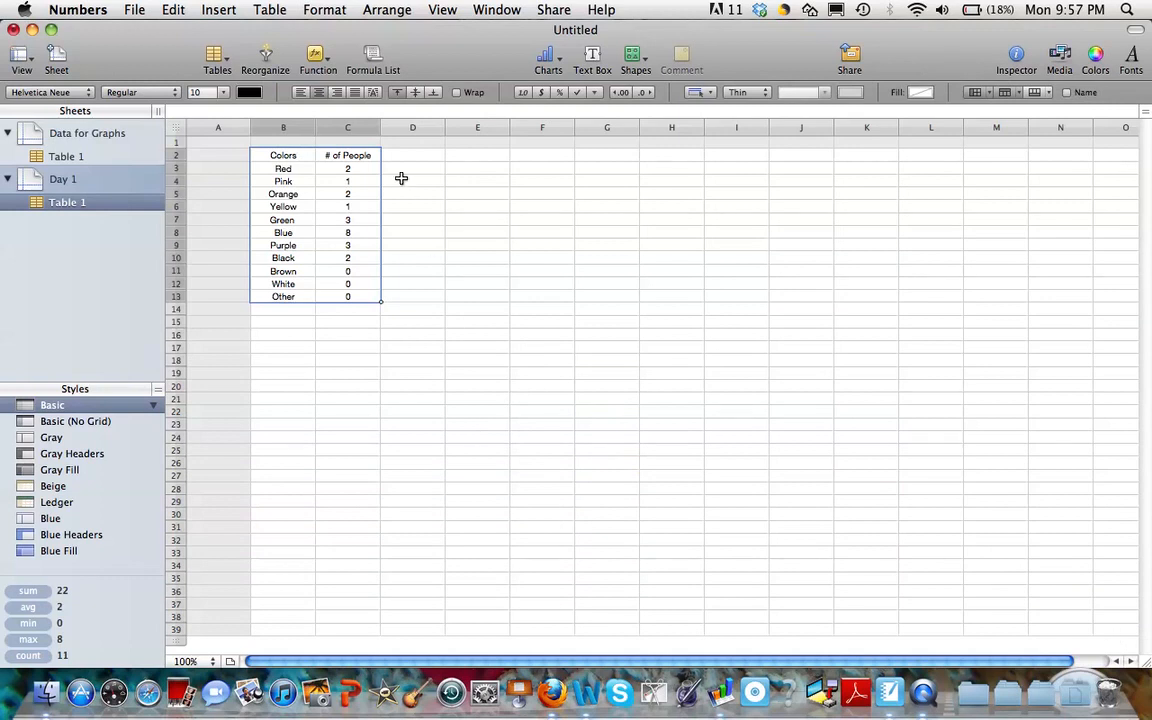
mouse_move(352, 376)
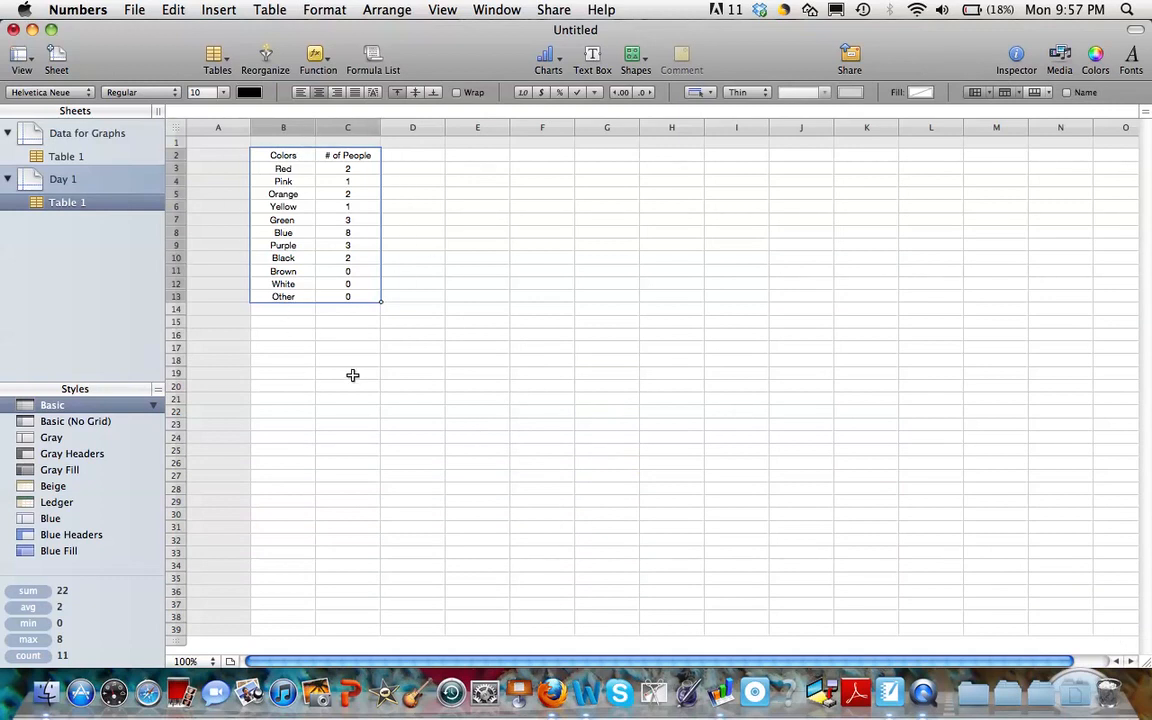
mouse_move(432, 188)
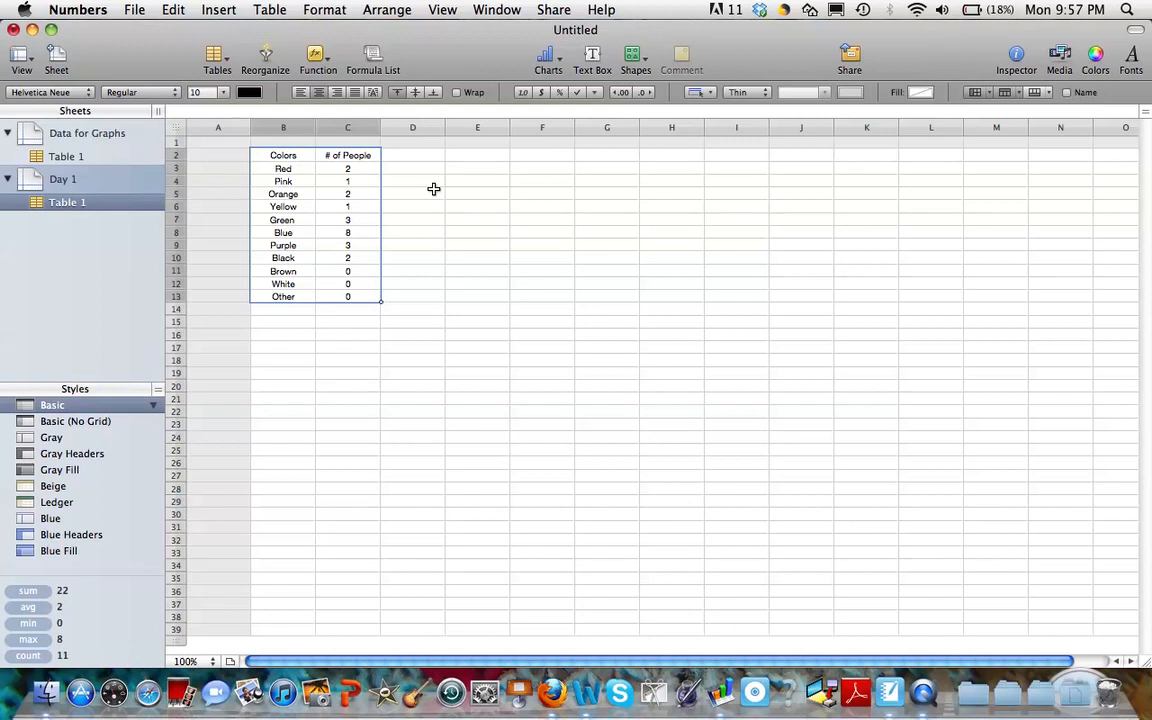
mouse_move(560, 62)
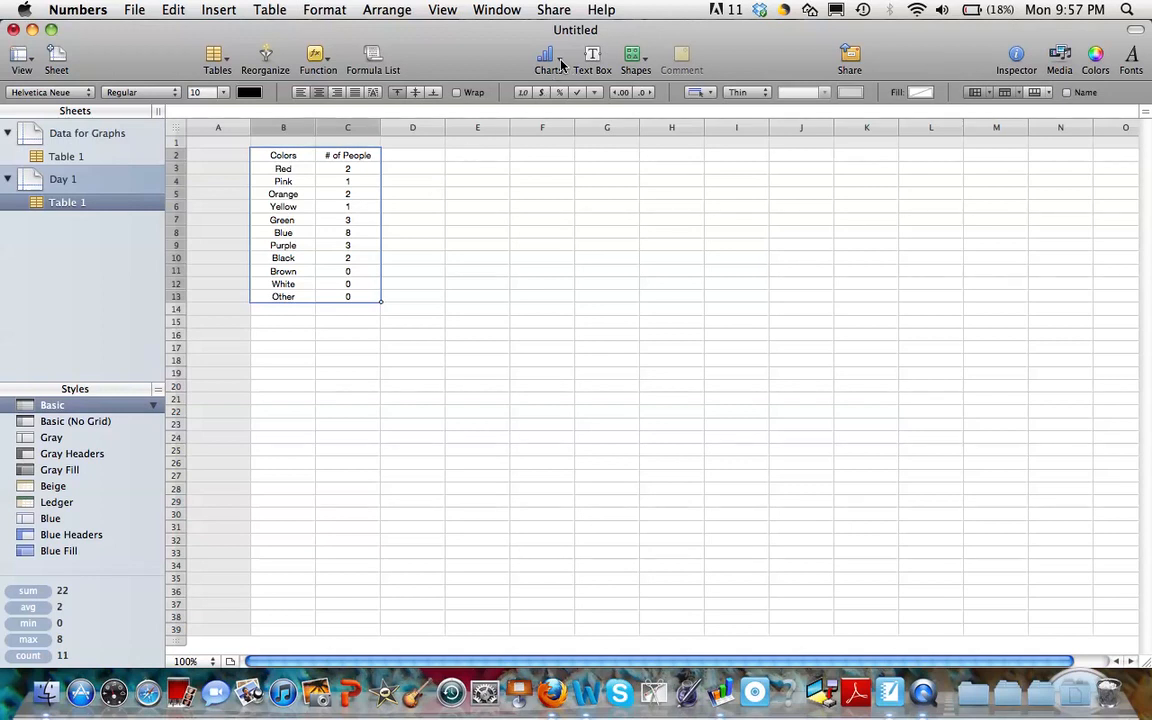
Step: Bring up the chart types to graph the favorite-colour counts
click(540, 56)
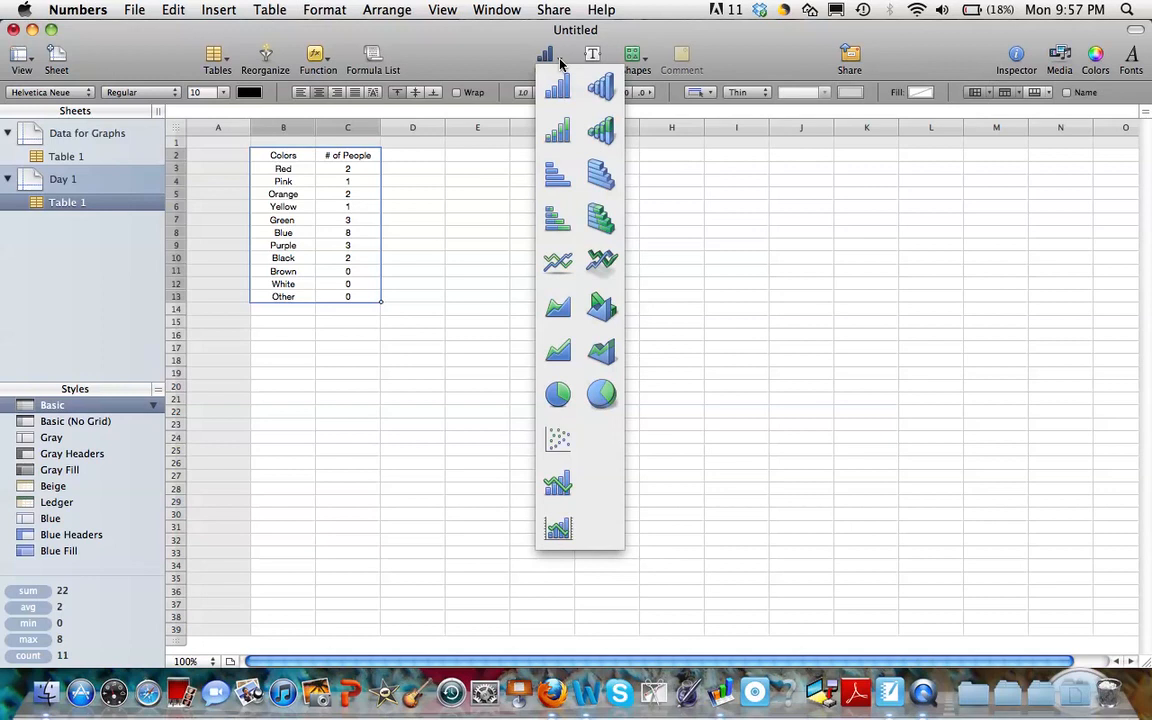
mouse_move(528, 386)
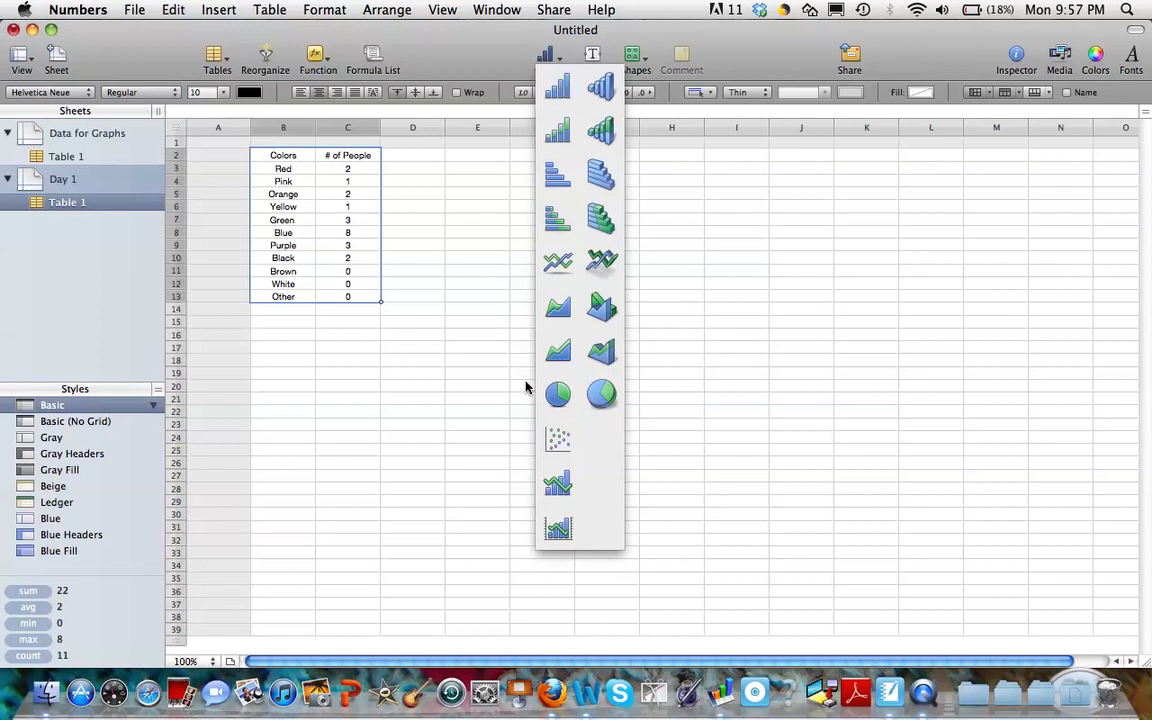
mouse_move(614, 432)
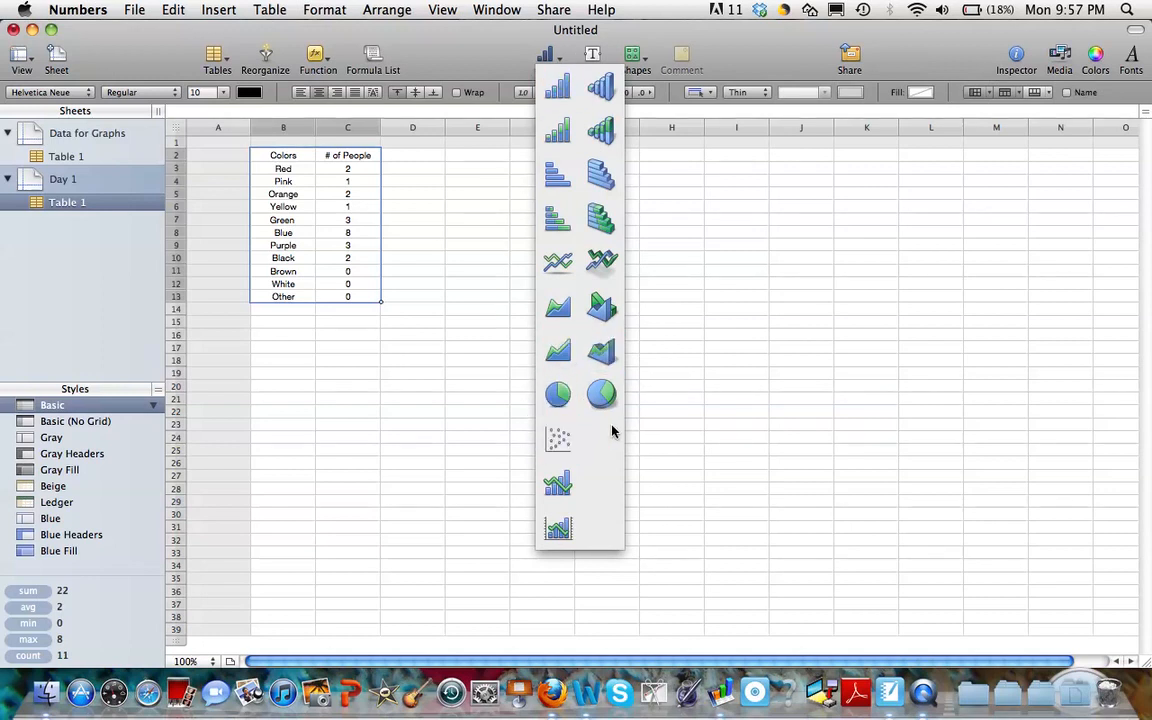
mouse_move(528, 408)
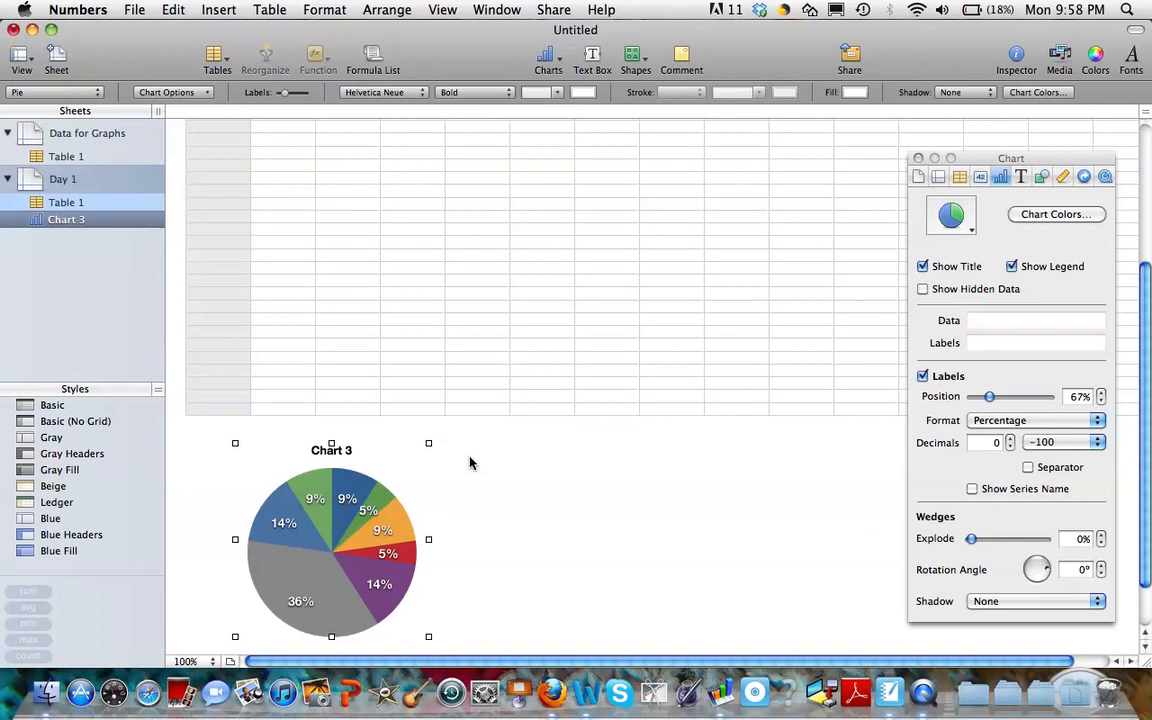
mouse_move(340, 522)
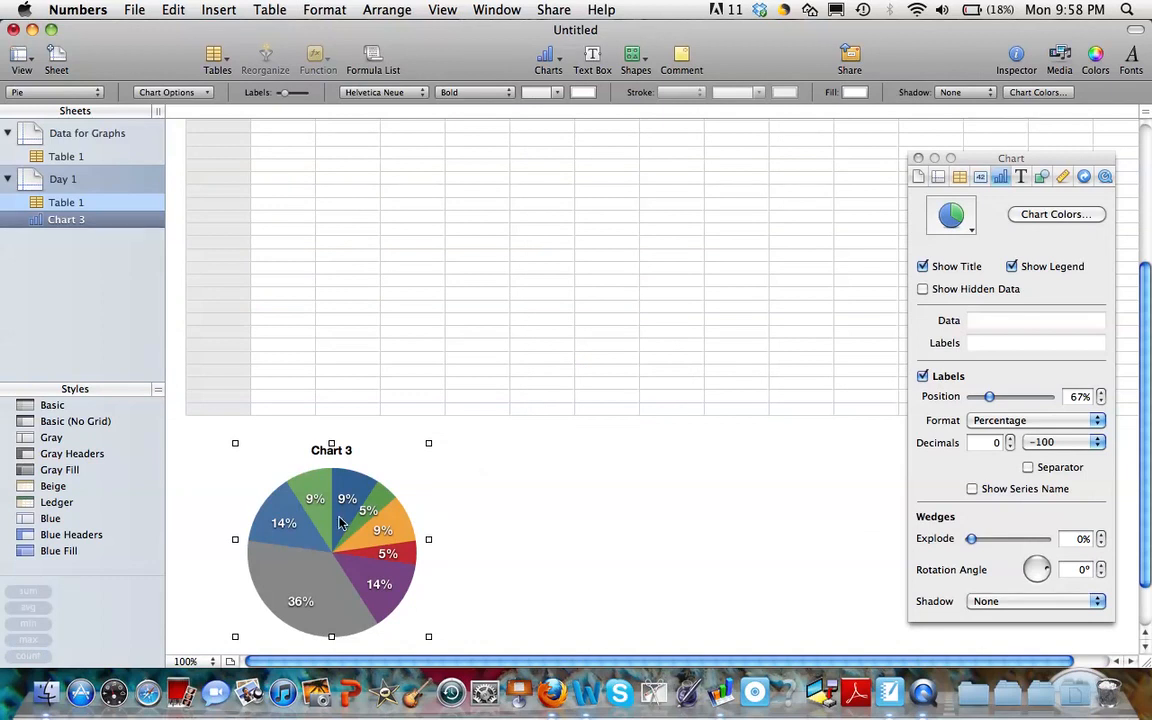
Step: Move the percentage-labelled pie chart up beside the colour table
drag(332, 540, 606, 264)
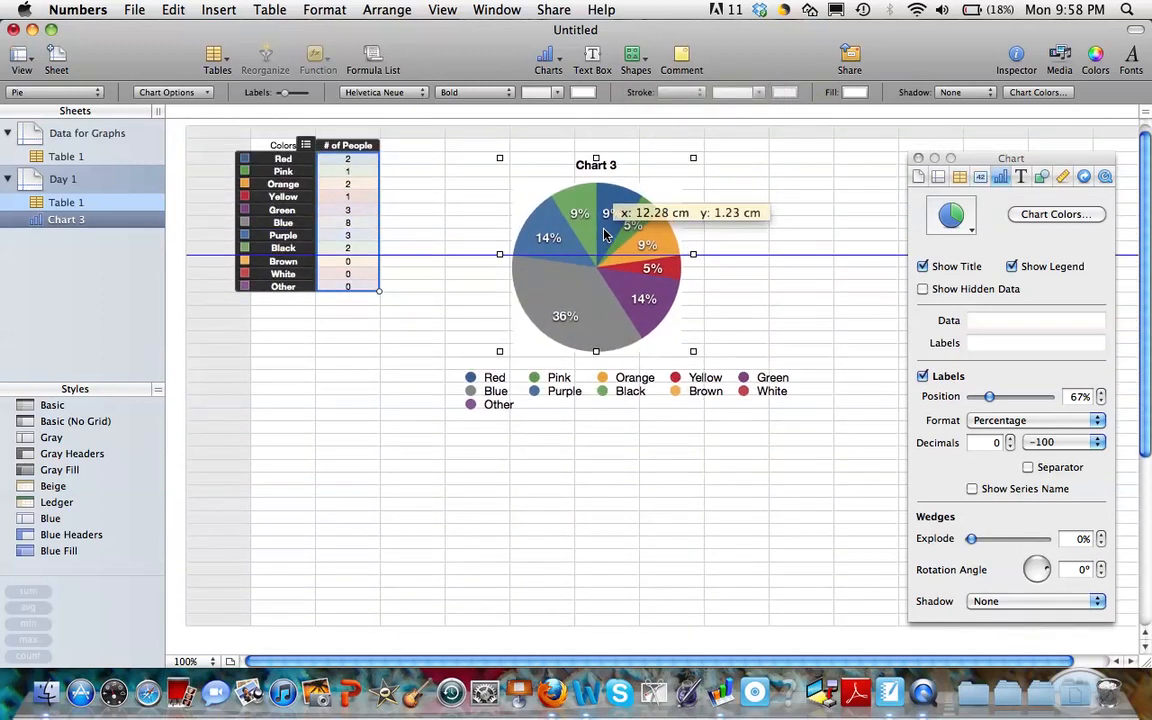
mouse_move(510, 376)
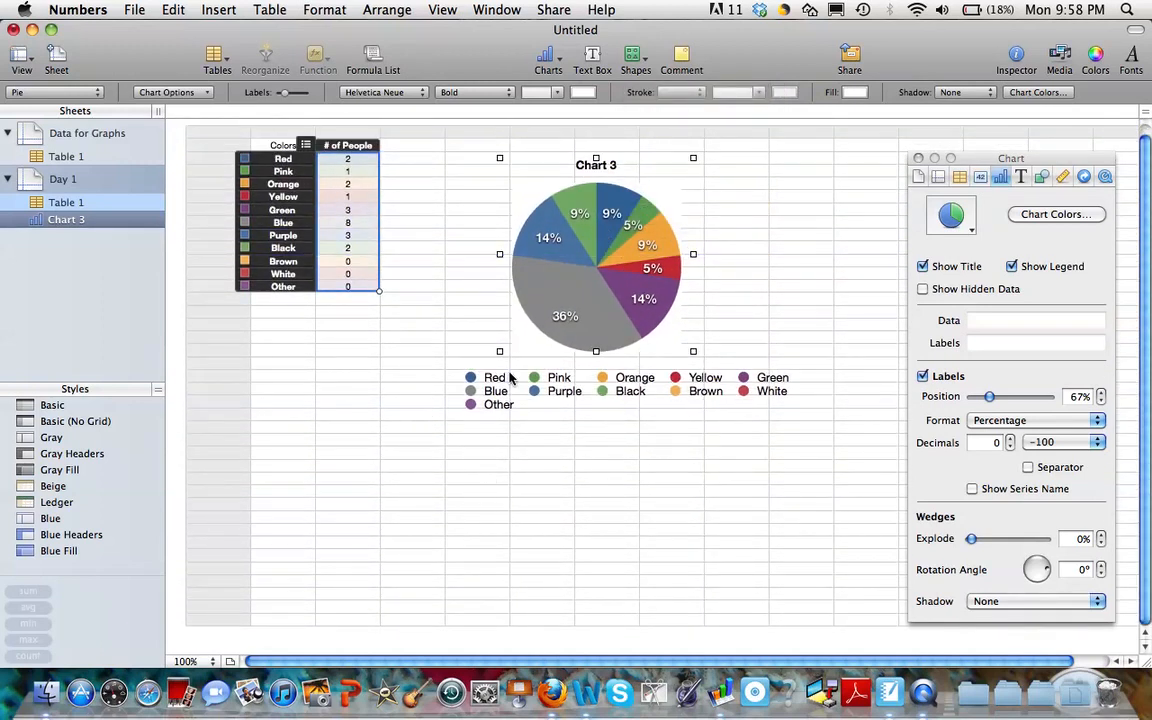
mouse_move(828, 432)
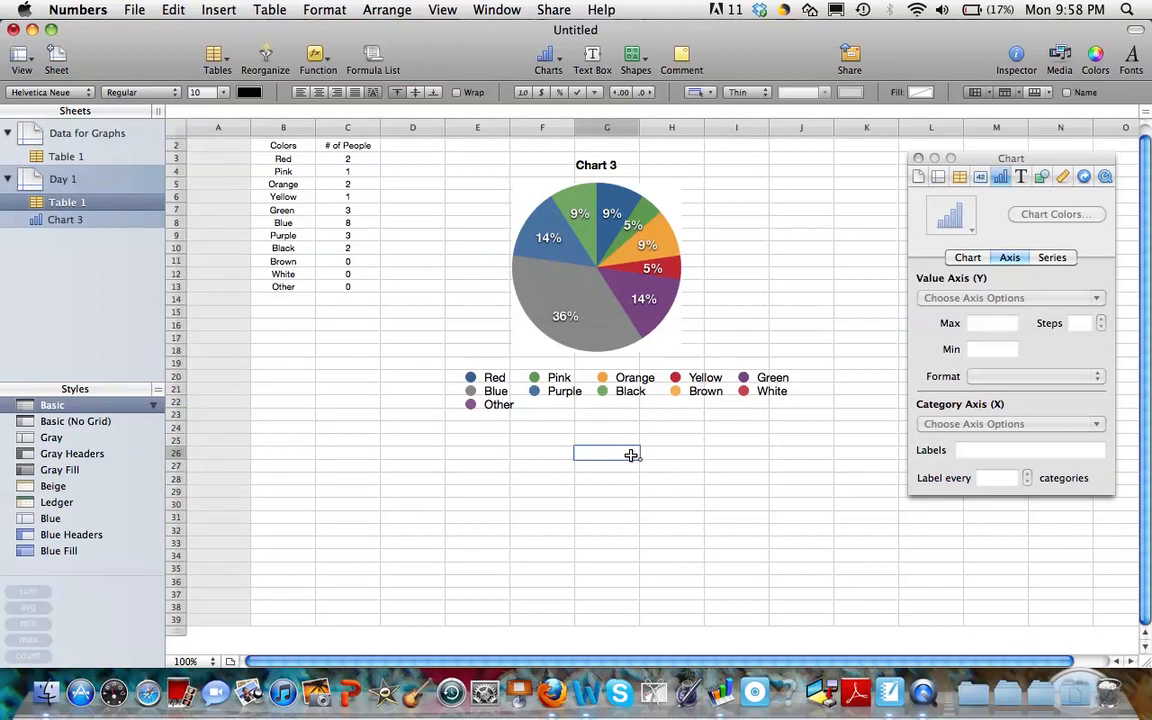
mouse_move(820, 444)
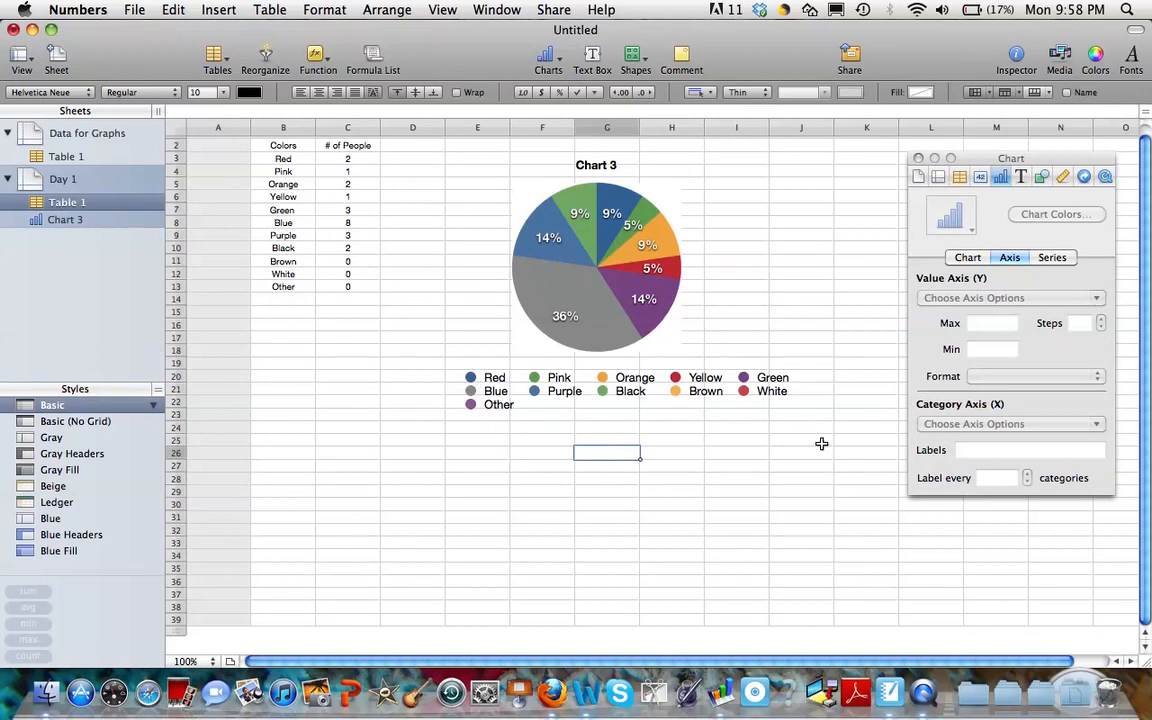
mouse_move(538, 392)
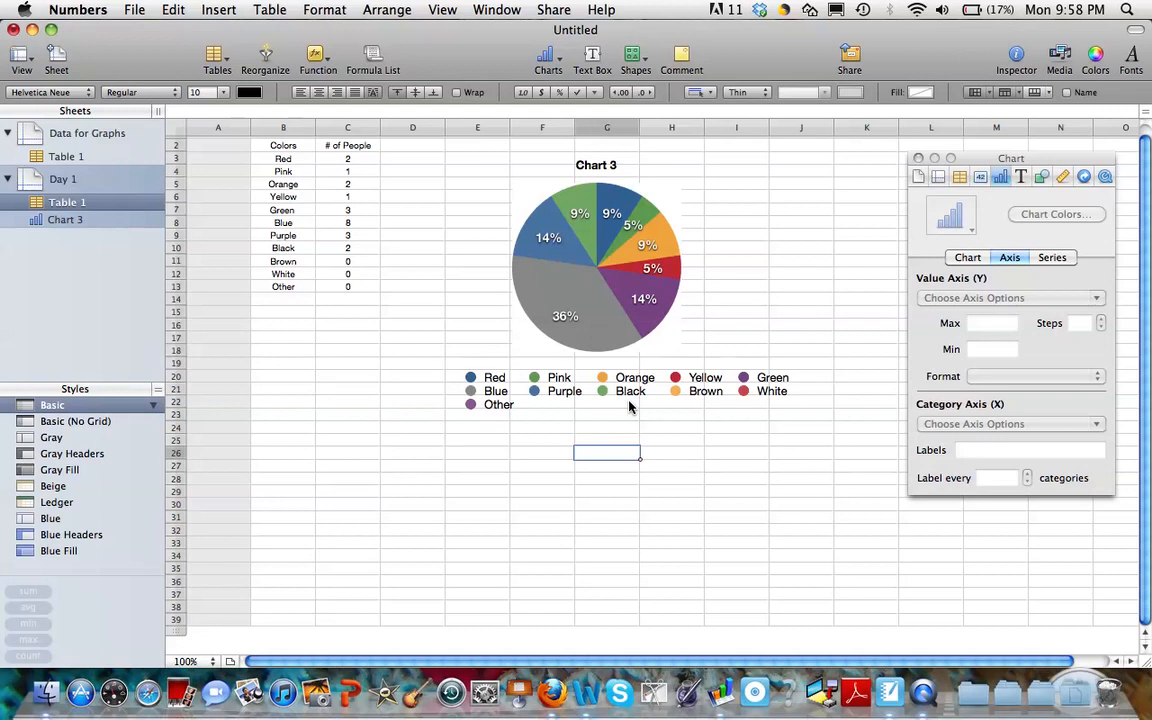
mouse_move(718, 376)
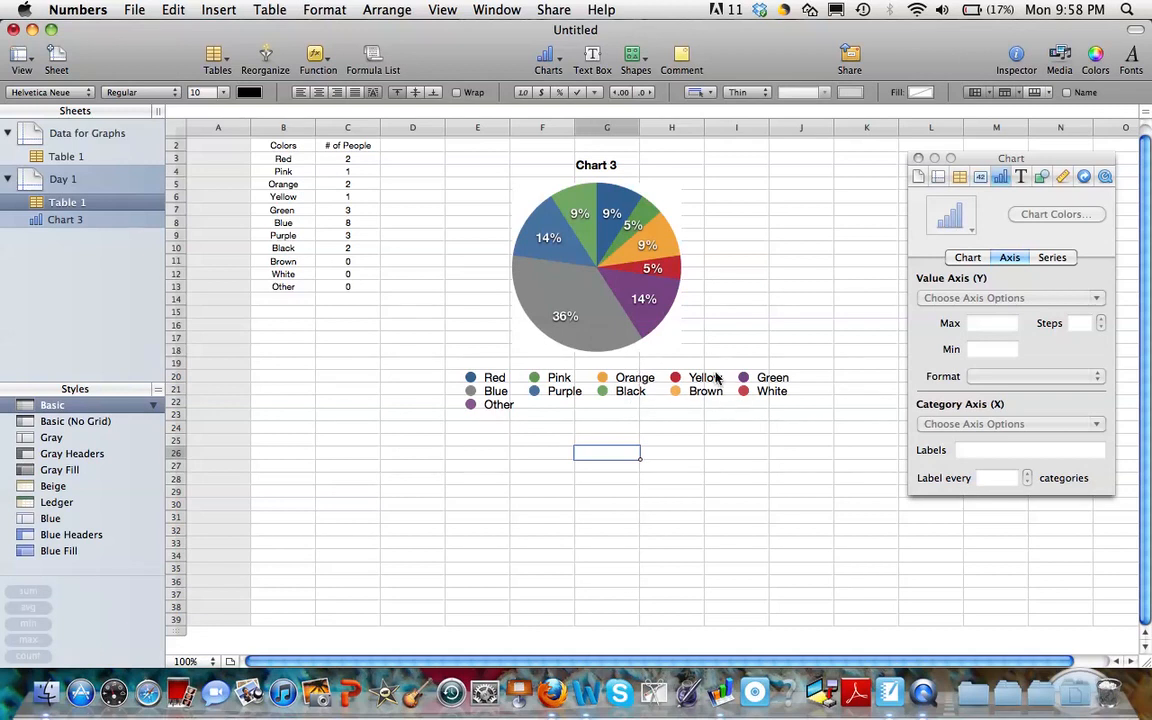
mouse_move(744, 390)
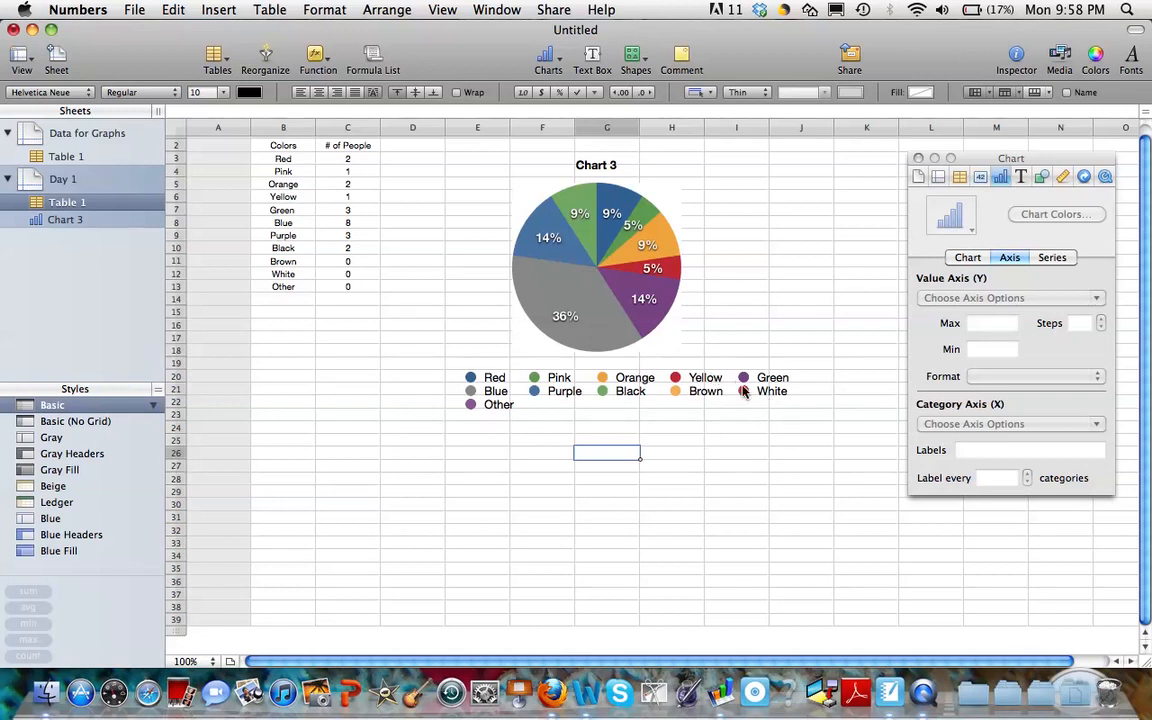
mouse_move(504, 444)
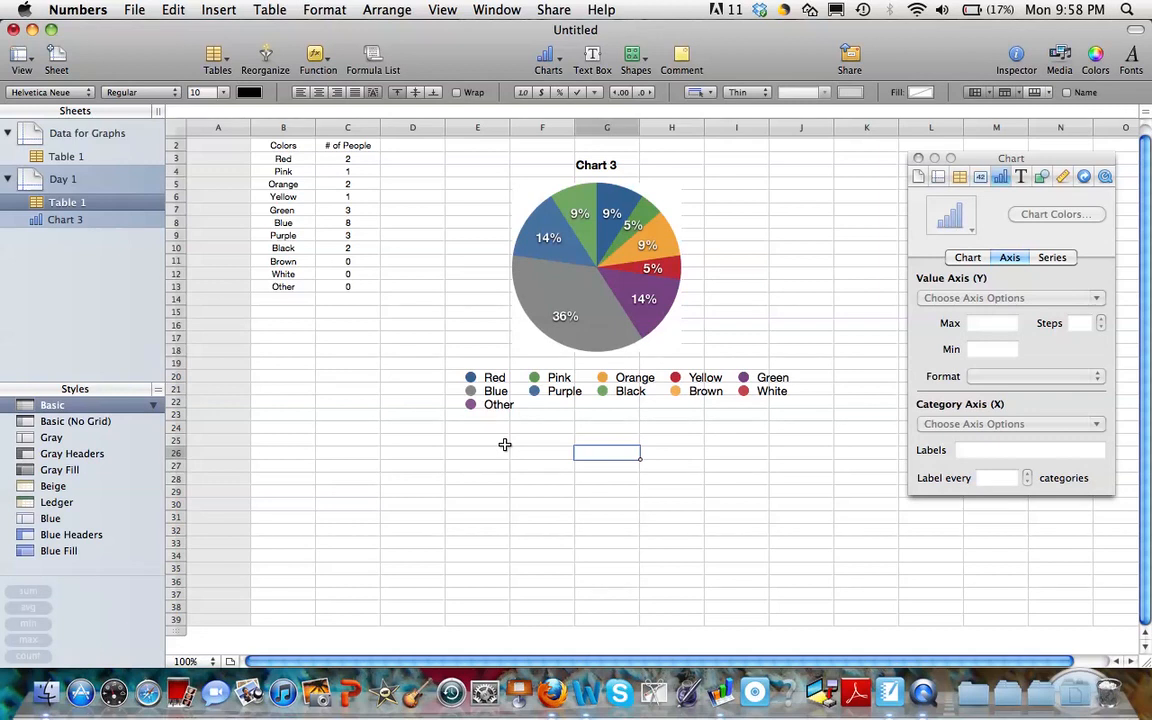
mouse_move(508, 418)
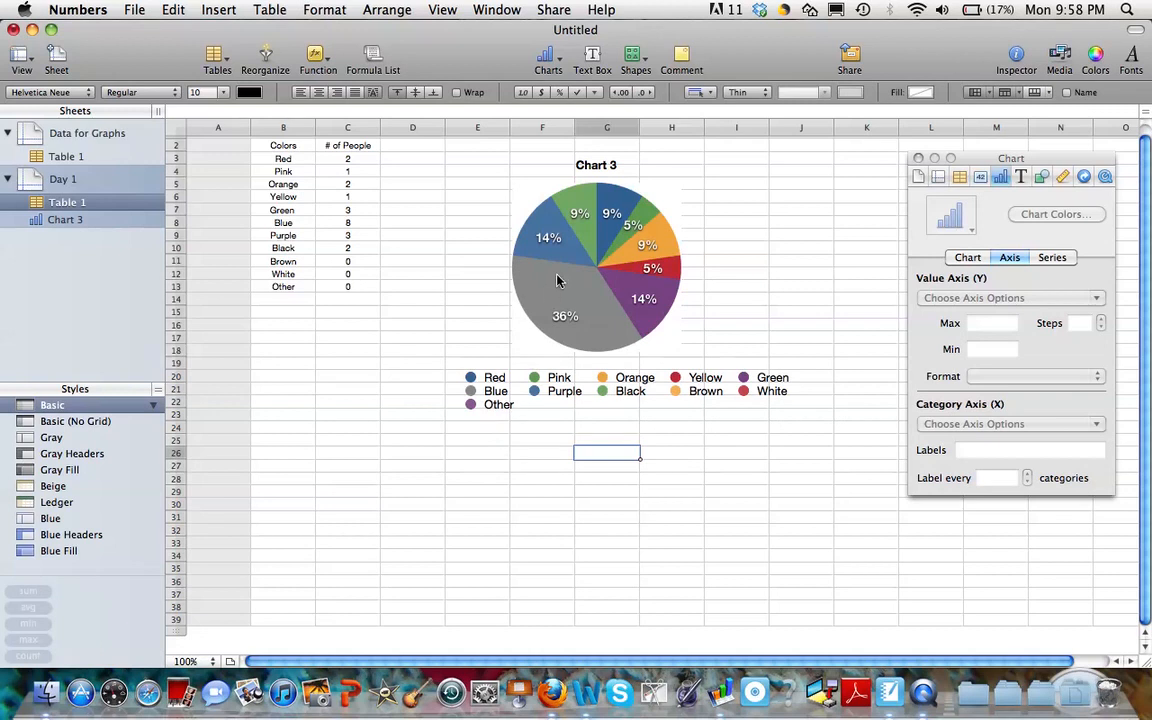
mouse_move(592, 380)
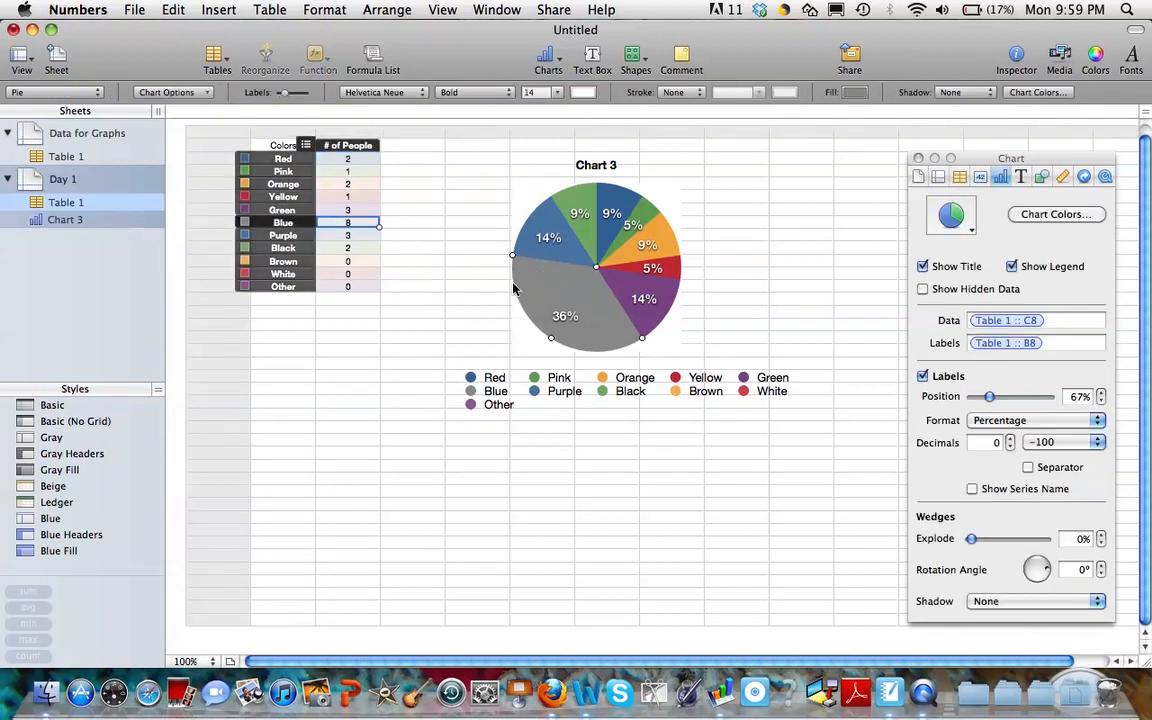
mouse_move(596, 272)
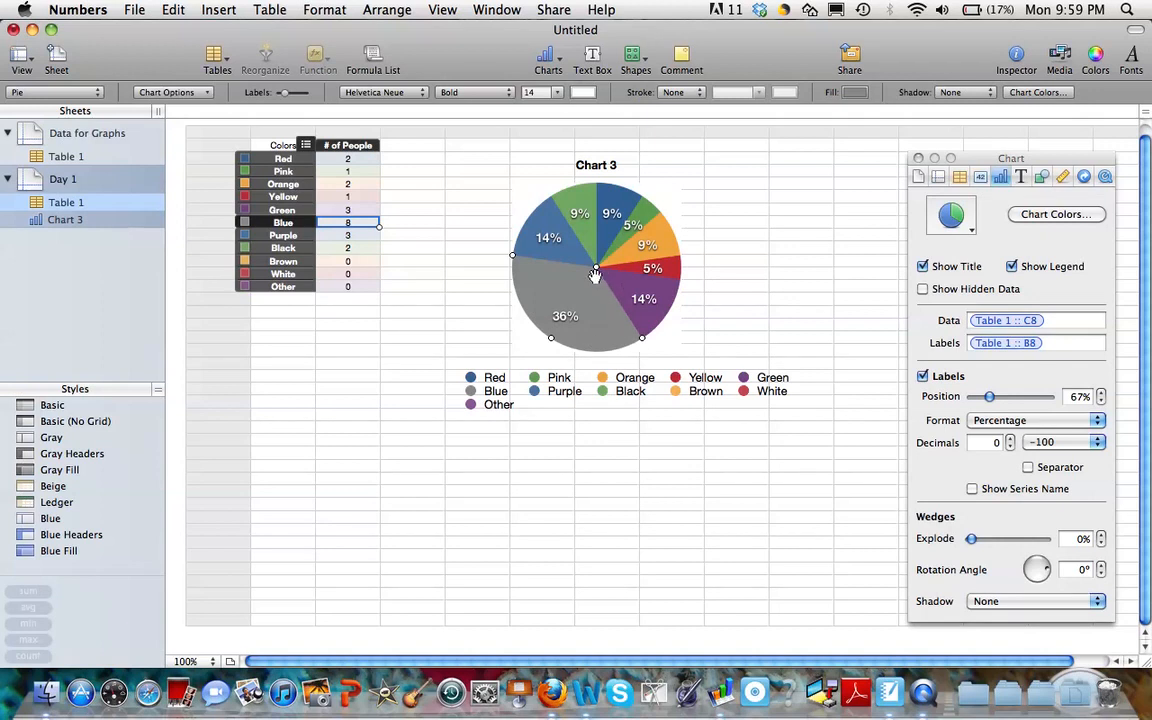
mouse_move(590, 290)
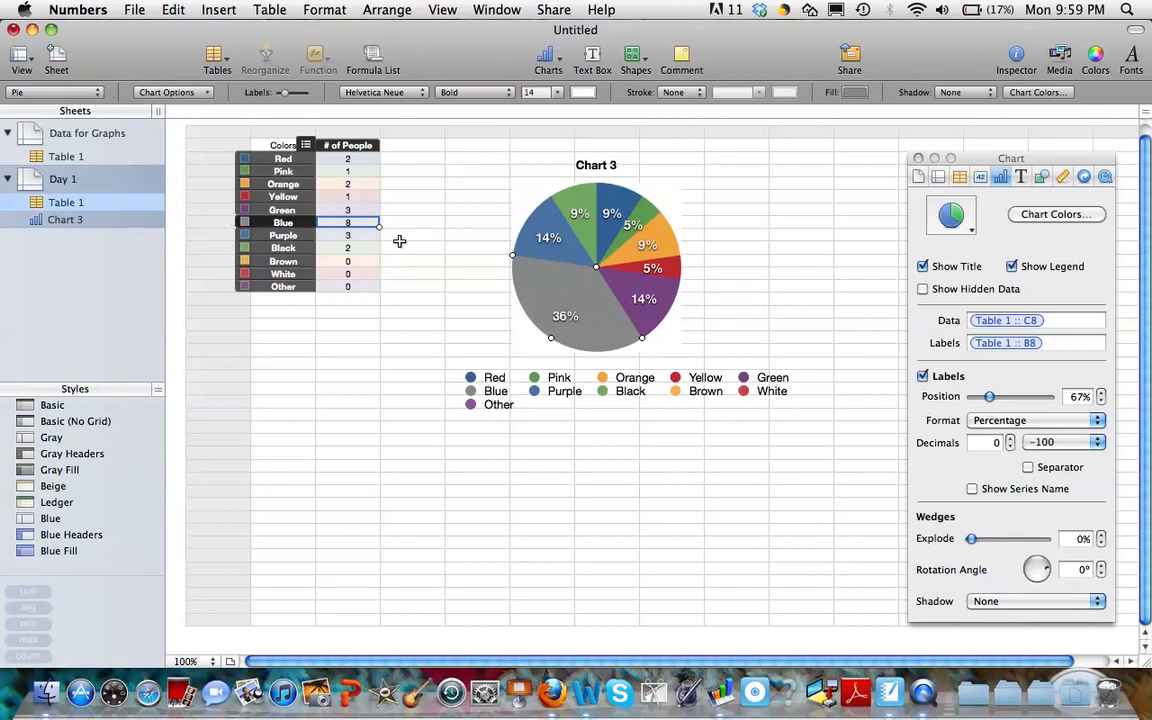
mouse_move(552, 290)
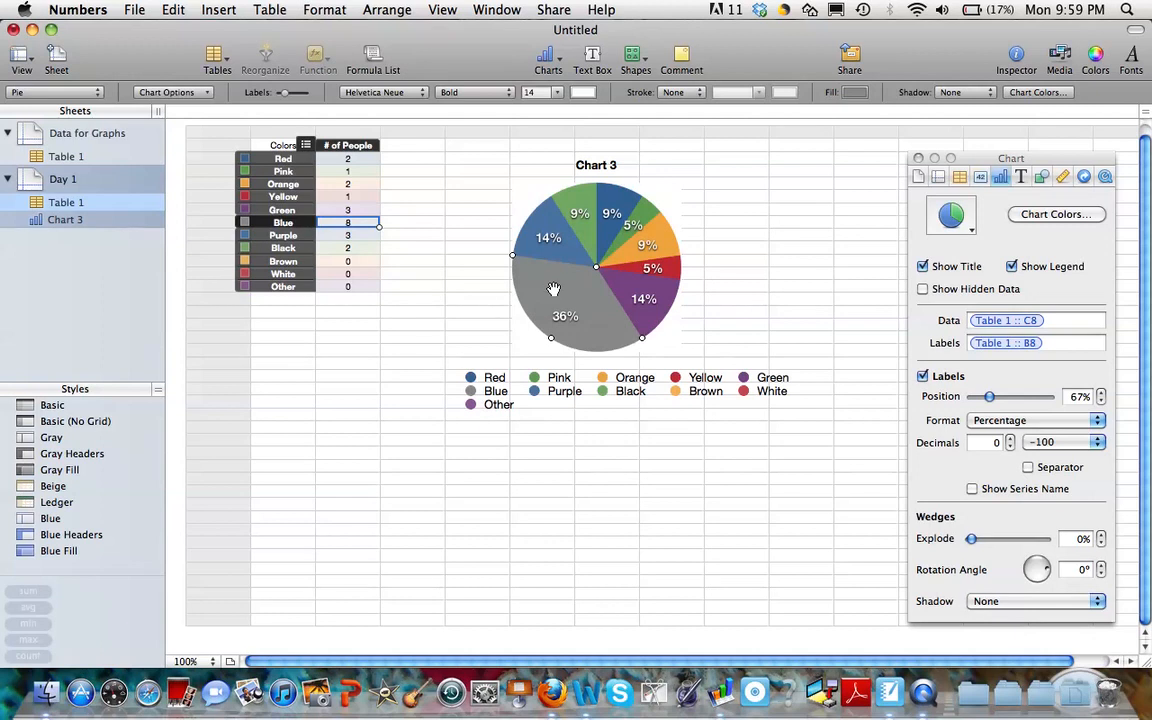
mouse_move(556, 284)
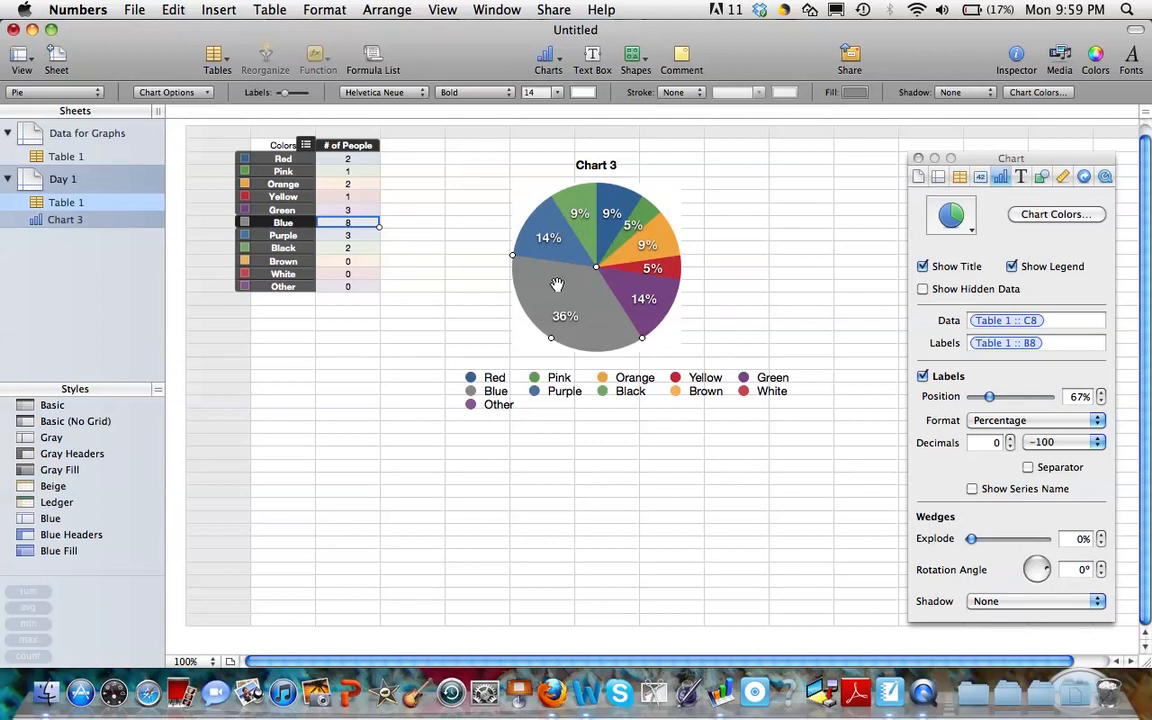
mouse_move(546, 286)
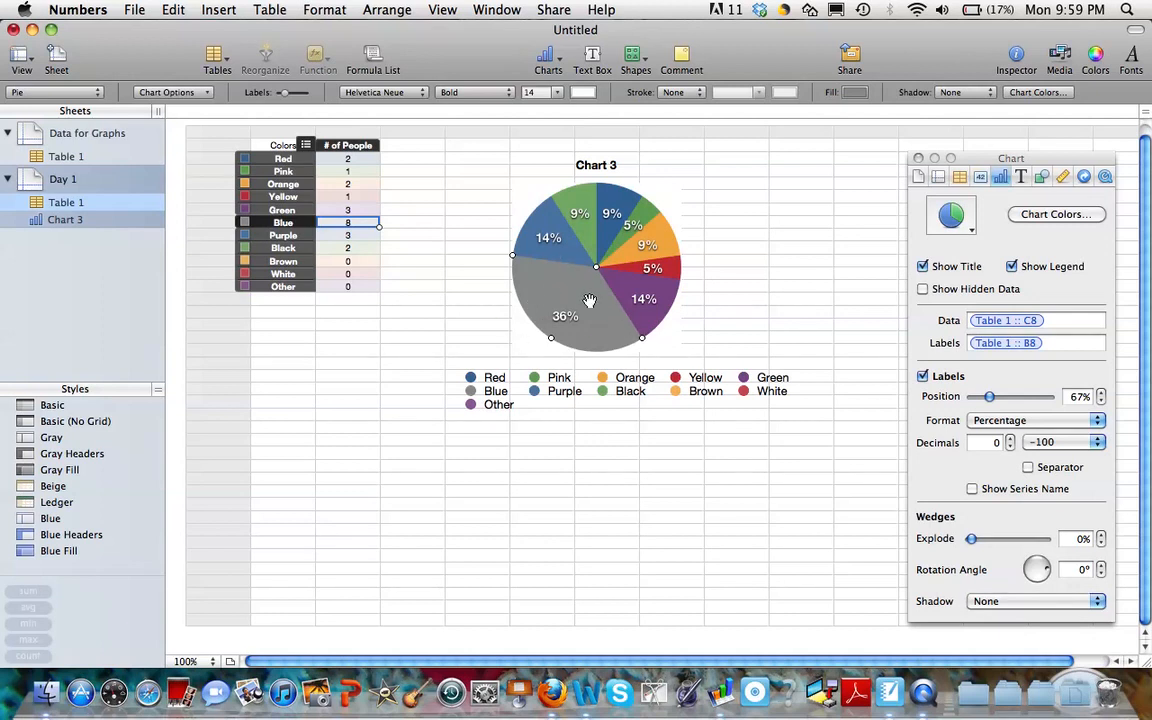
mouse_move(808, 140)
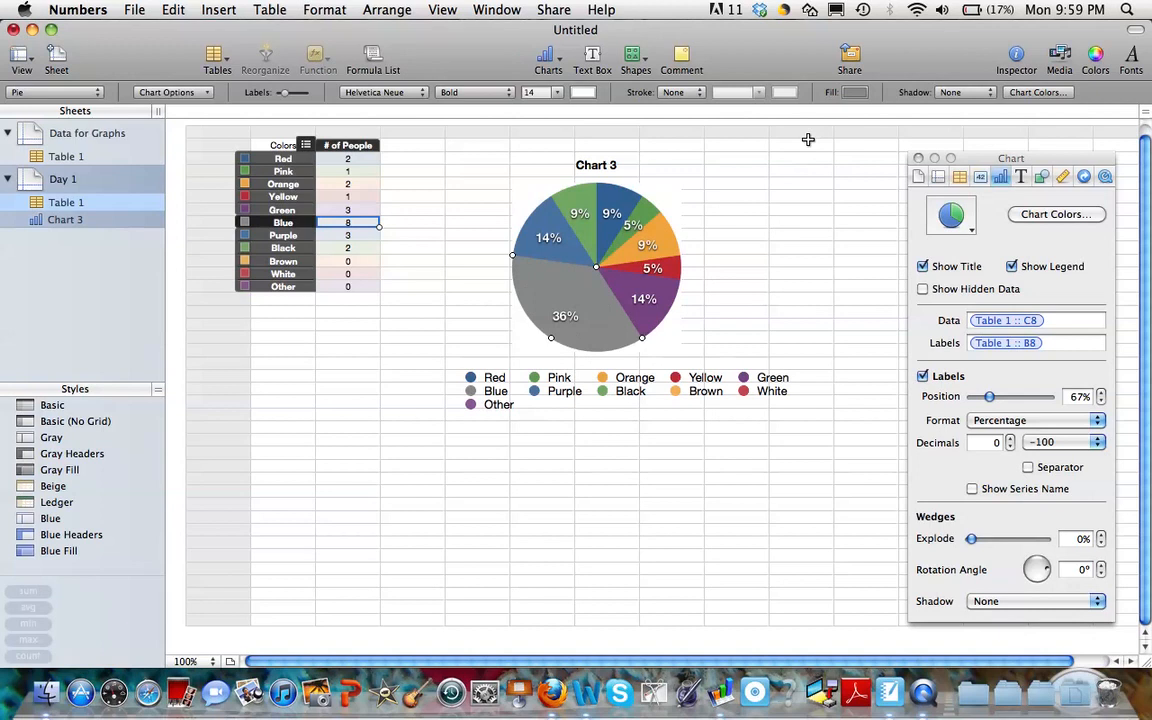
Step: Fill the Blue sector blue, the Purple sector purple and the Black sector black
click(856, 92)
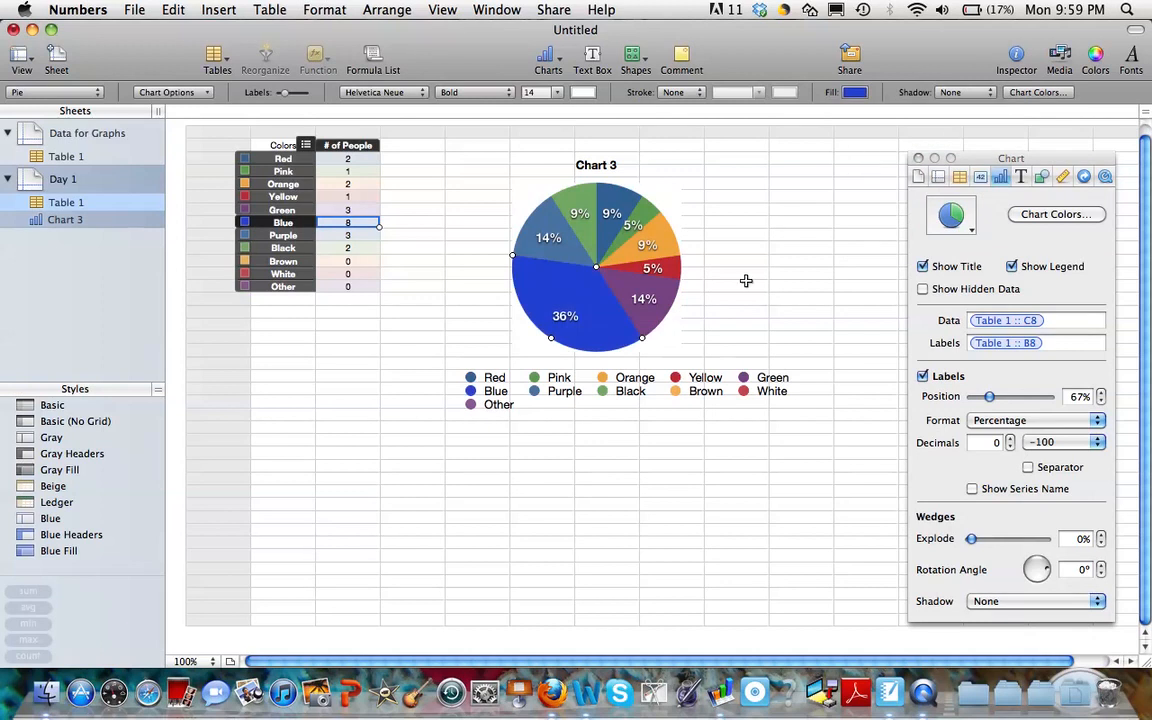
mouse_move(552, 288)
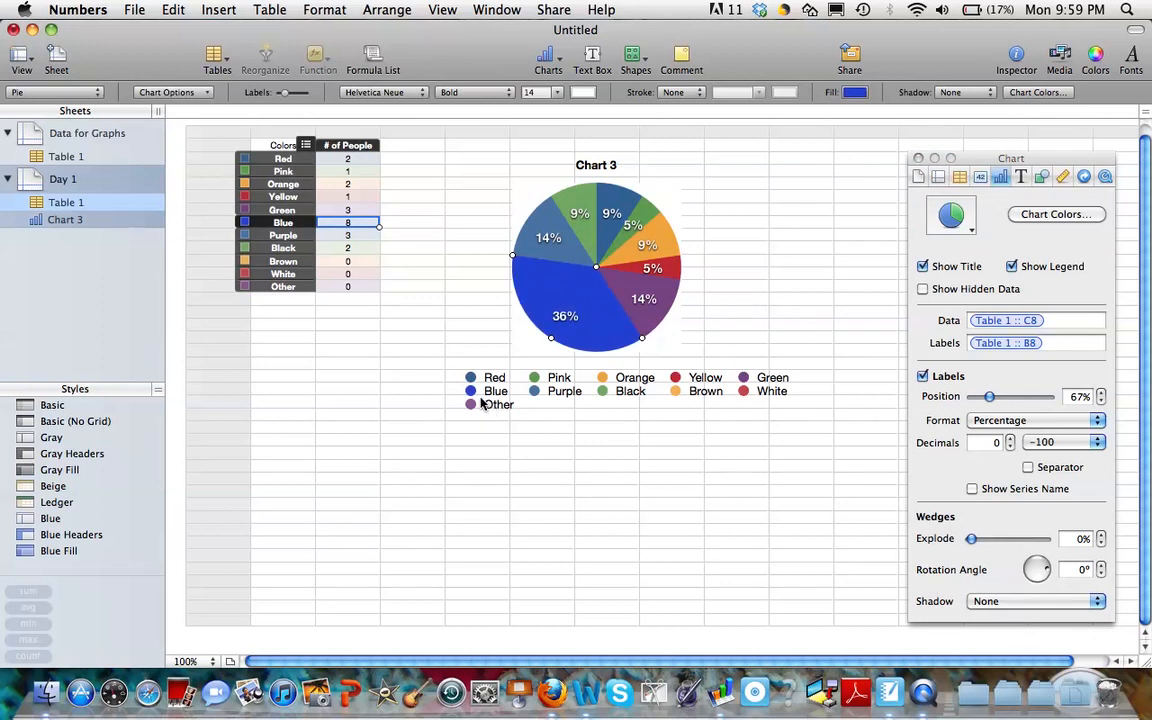
mouse_move(504, 408)
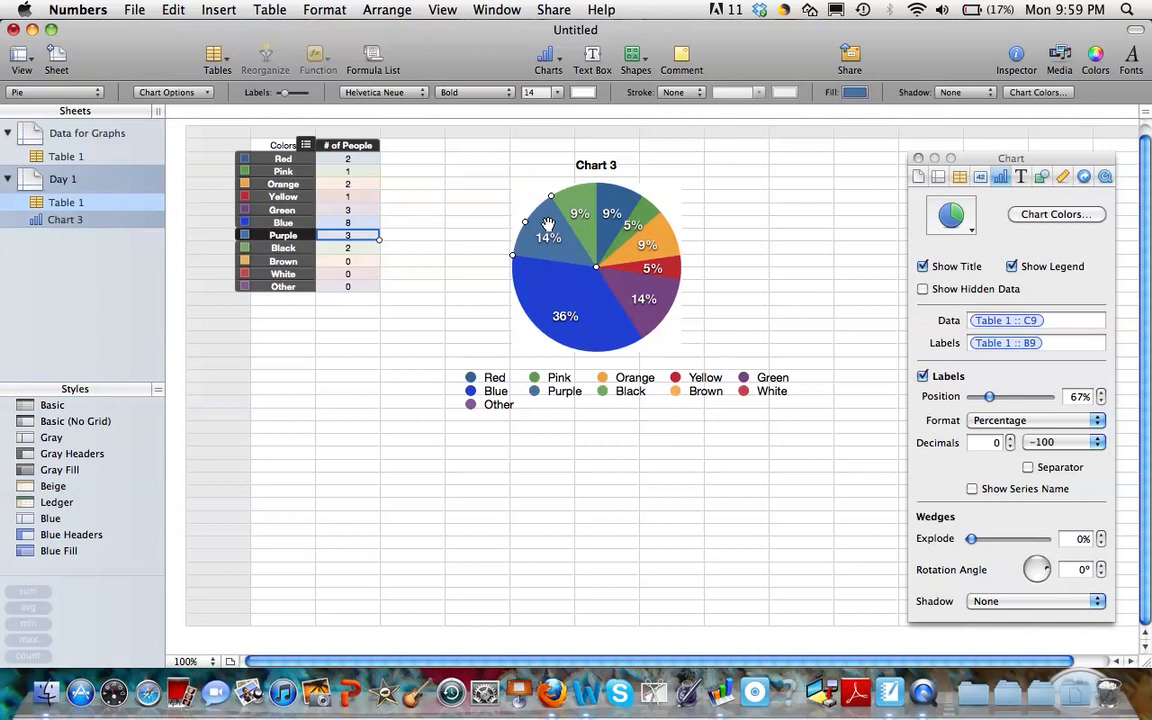
mouse_move(552, 218)
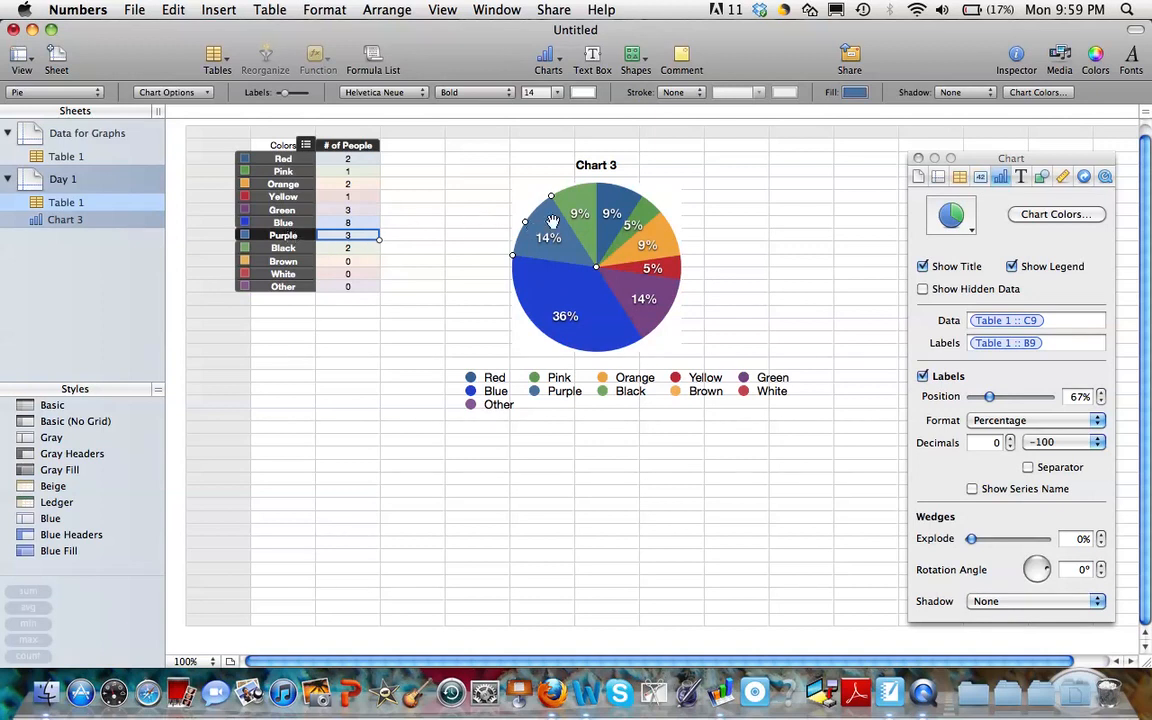
click(852, 92)
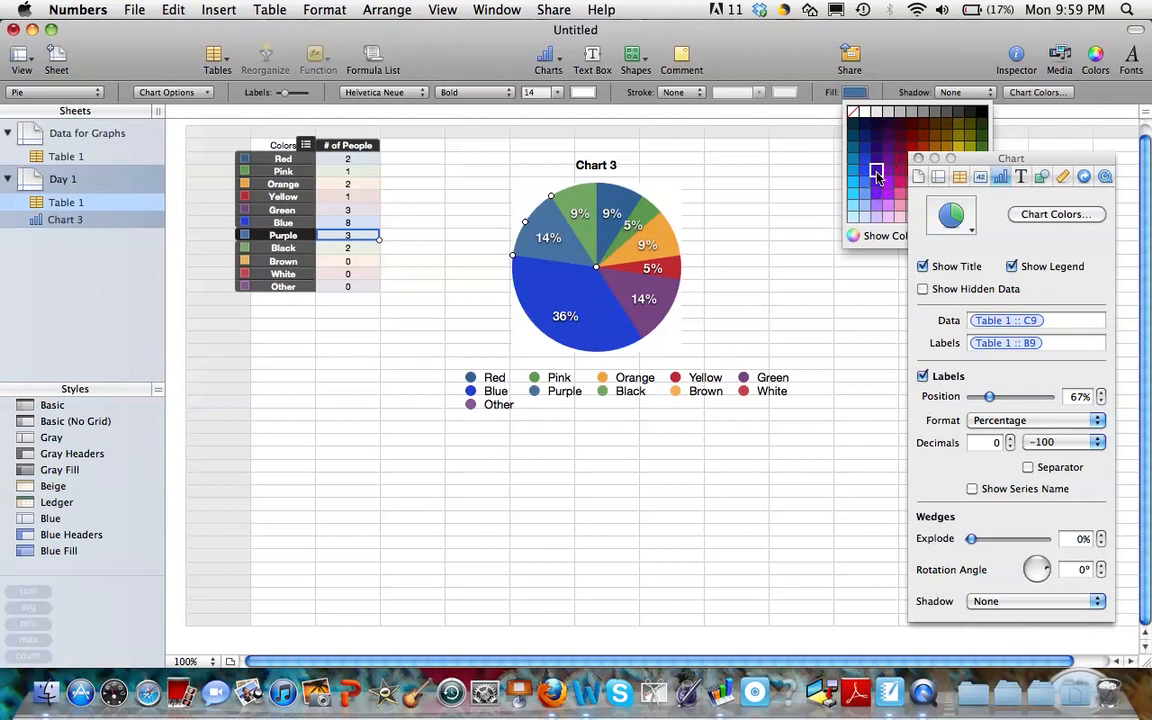
click(876, 172)
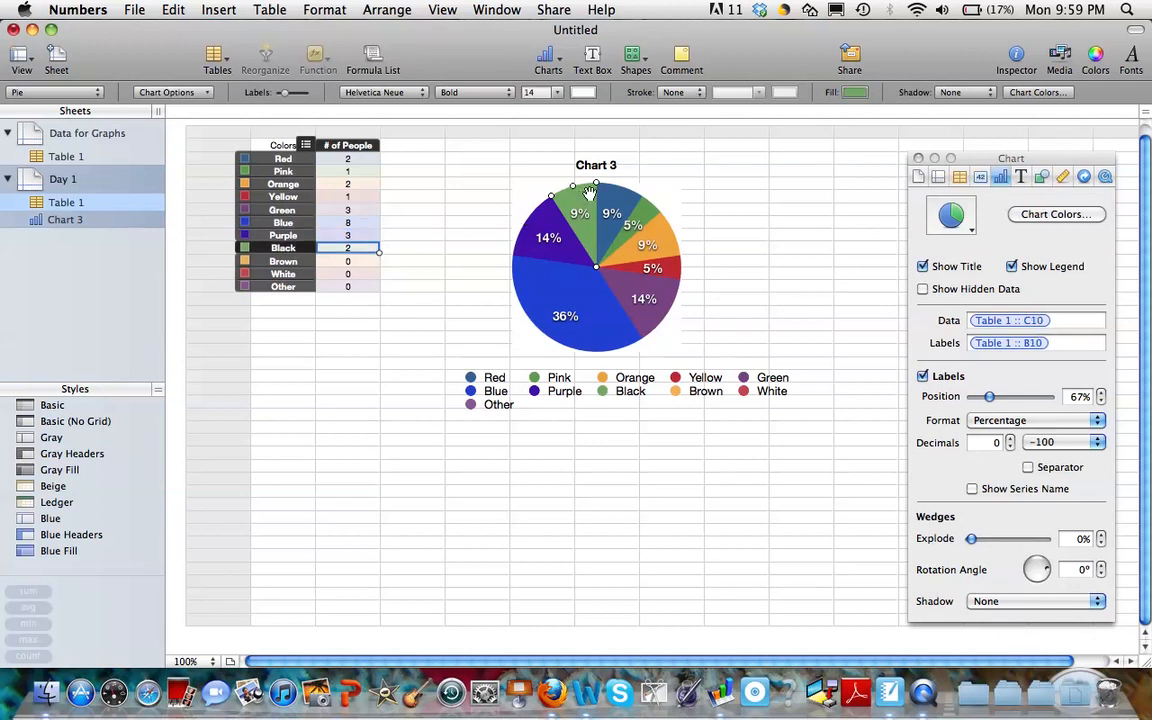
click(858, 92)
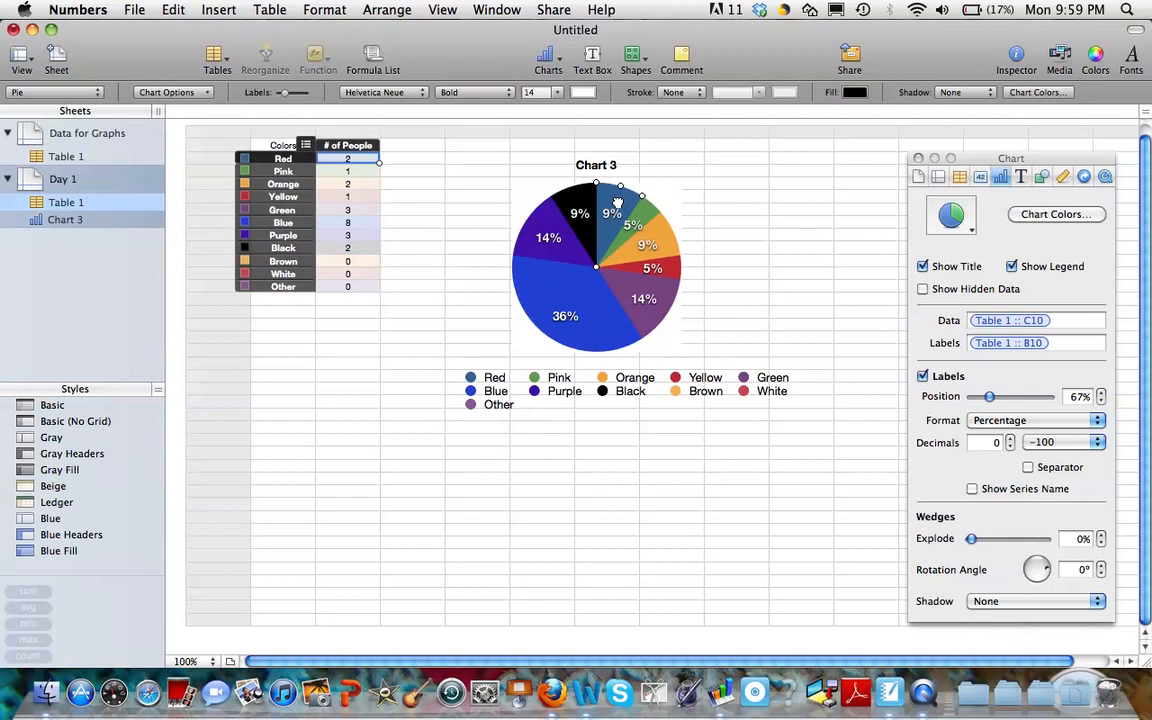
Step: Fill the Red, Pink and Yellow sectors with matching colours and select the Green sector
click(856, 92)
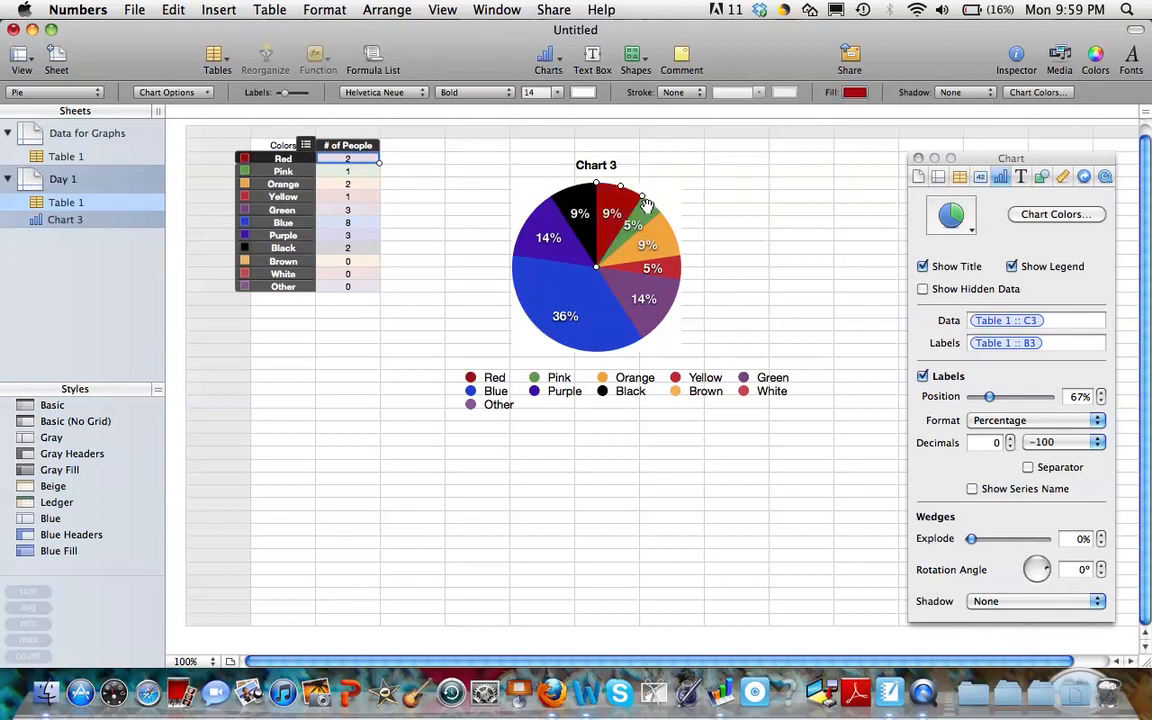
click(852, 92)
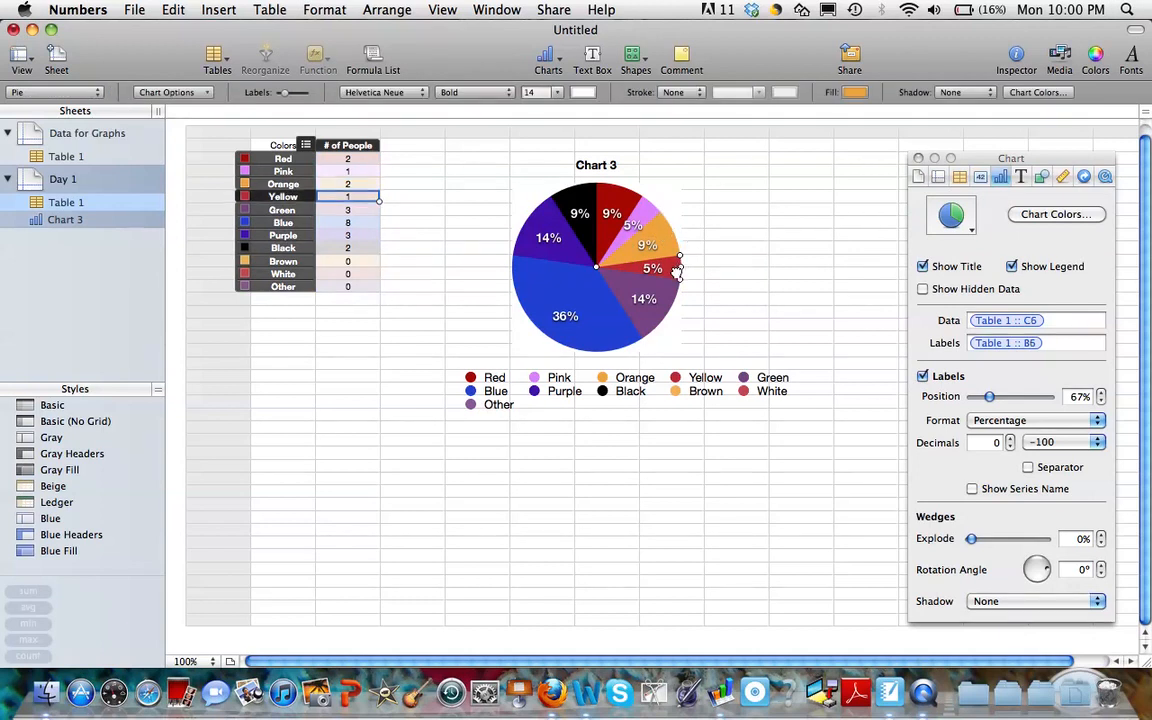
click(852, 92)
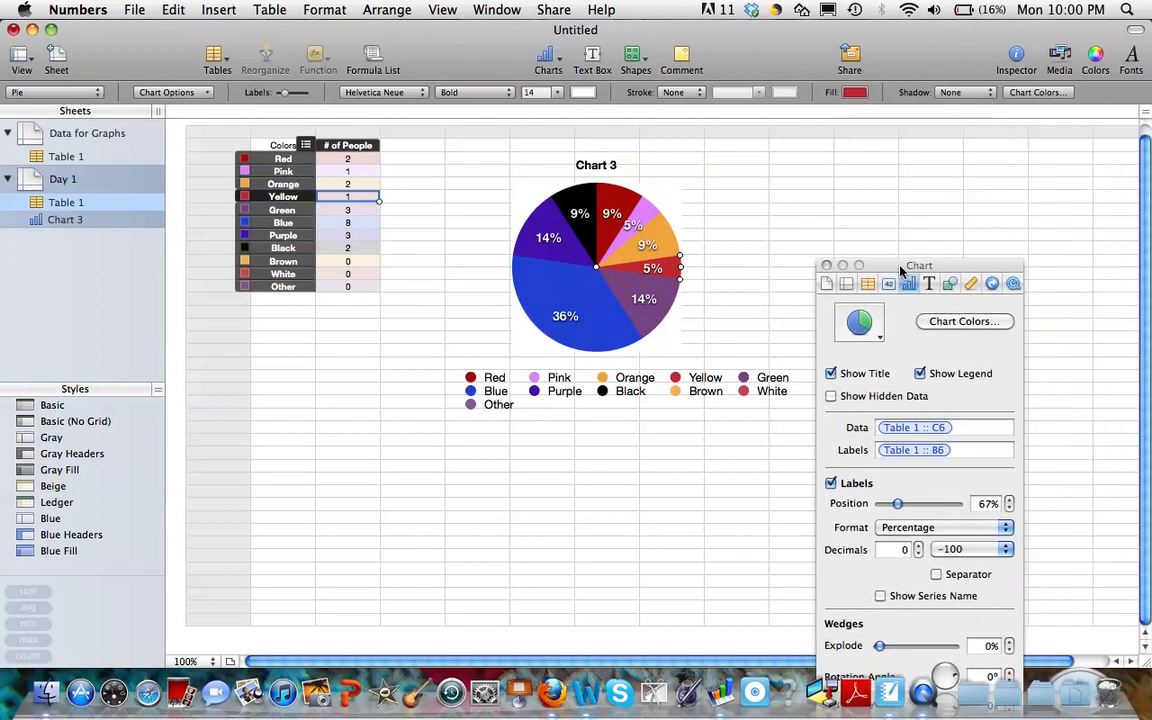
click(854, 92)
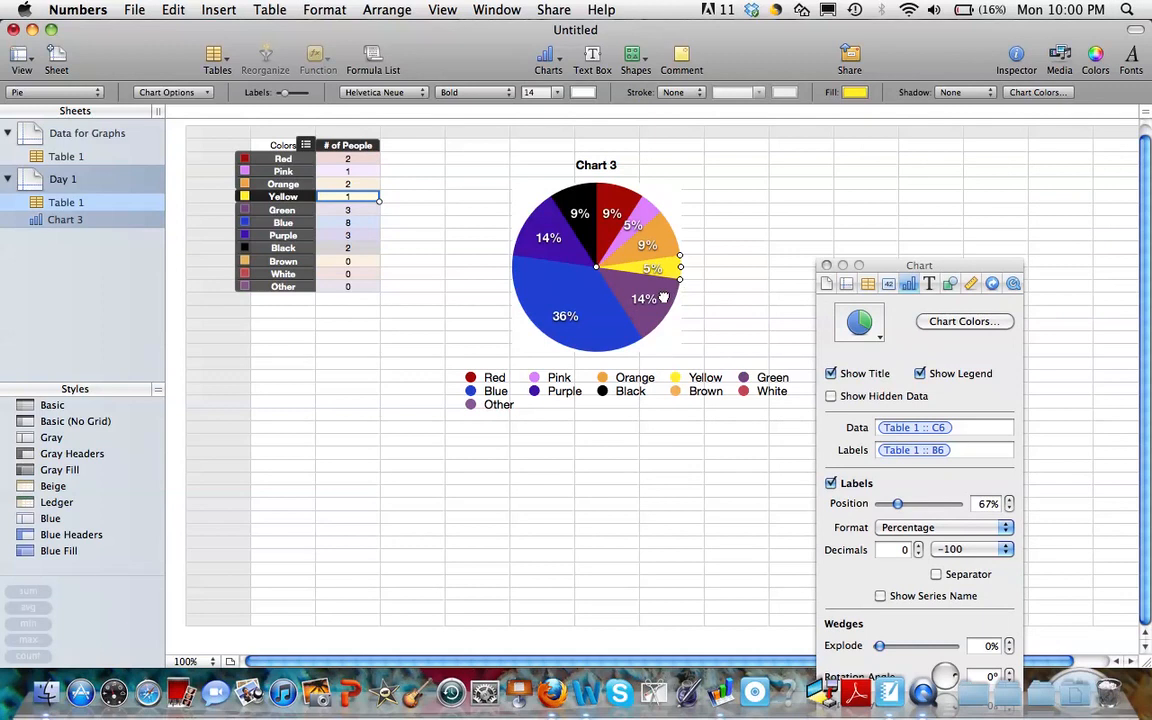
click(856, 92)
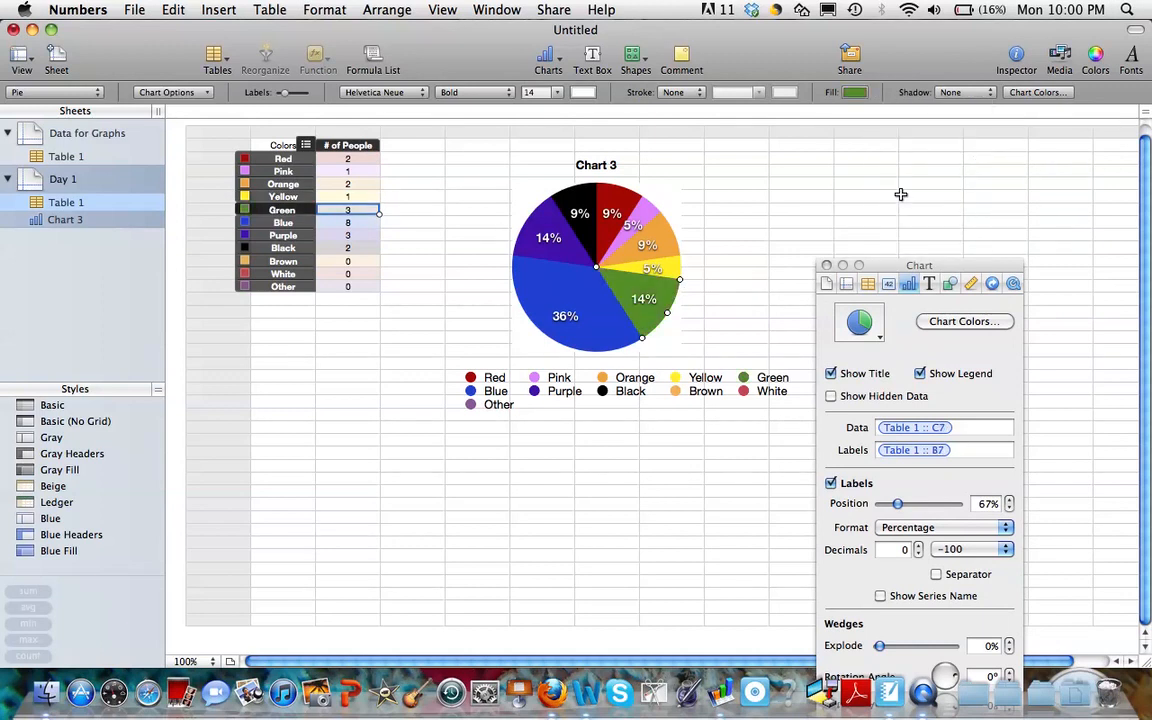
mouse_move(512, 420)
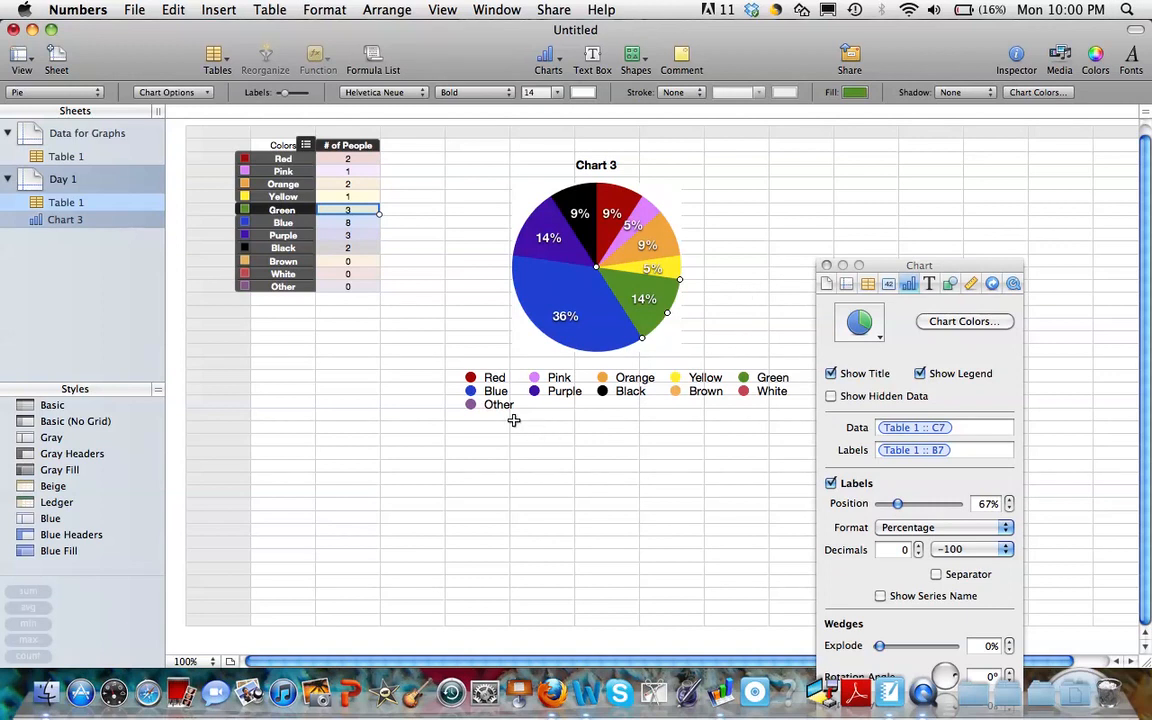
mouse_move(482, 356)
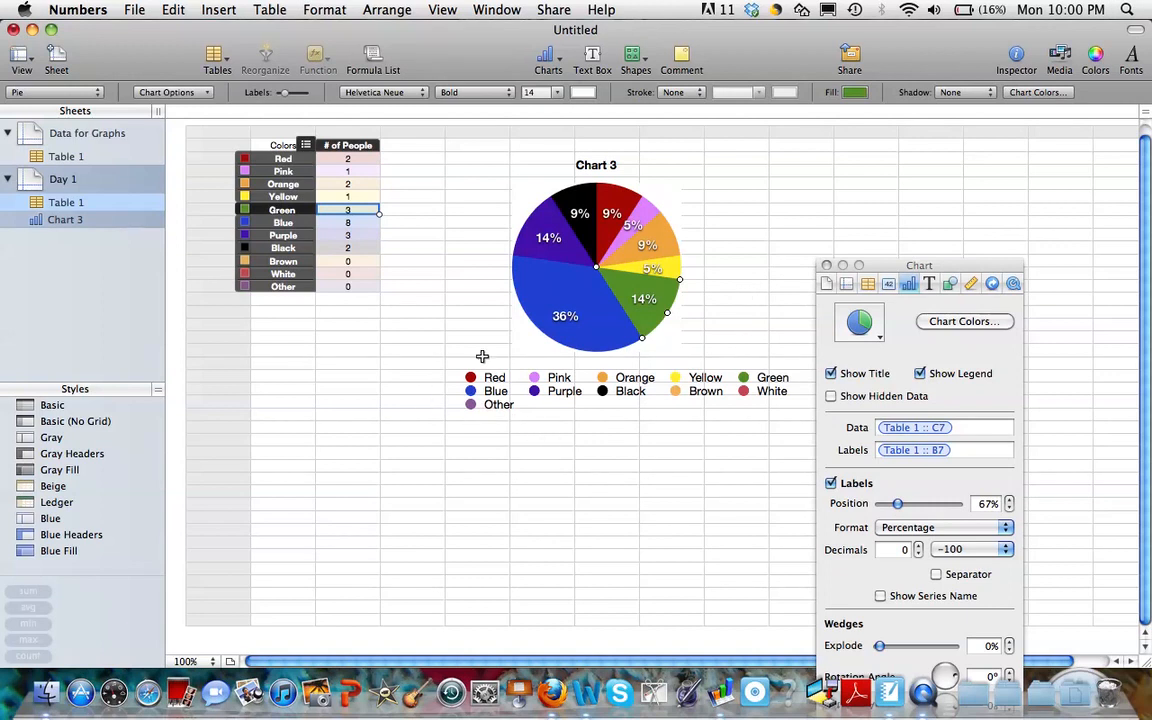
mouse_move(450, 412)
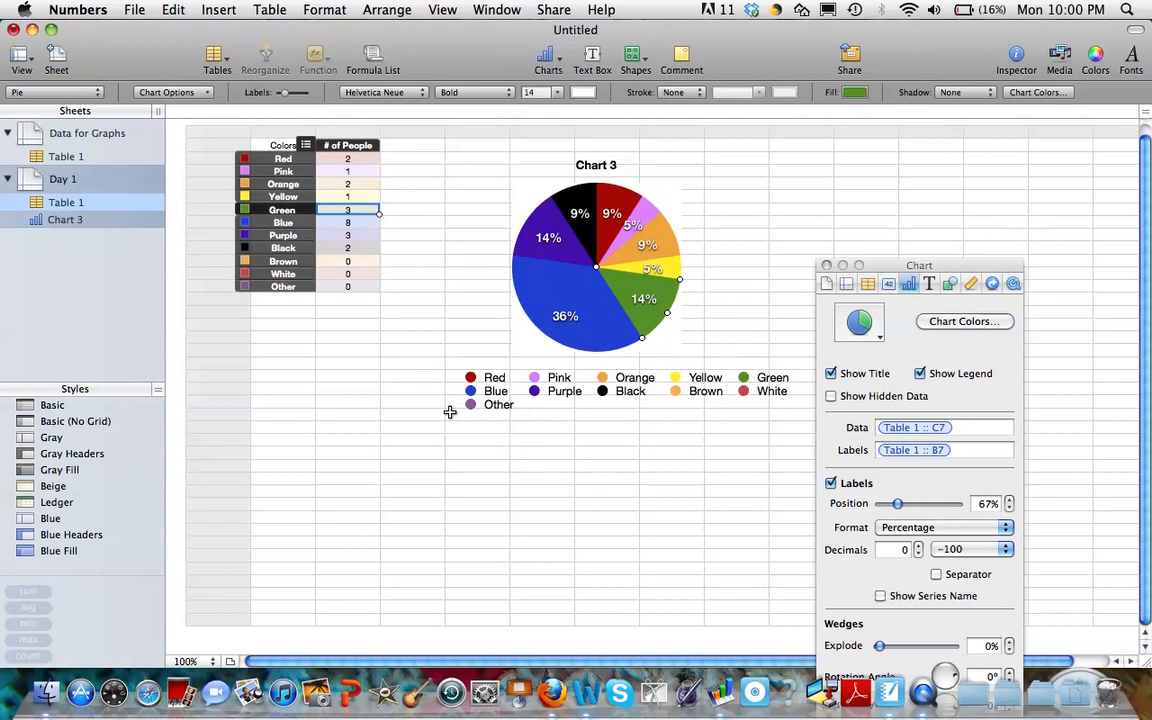
mouse_move(360, 260)
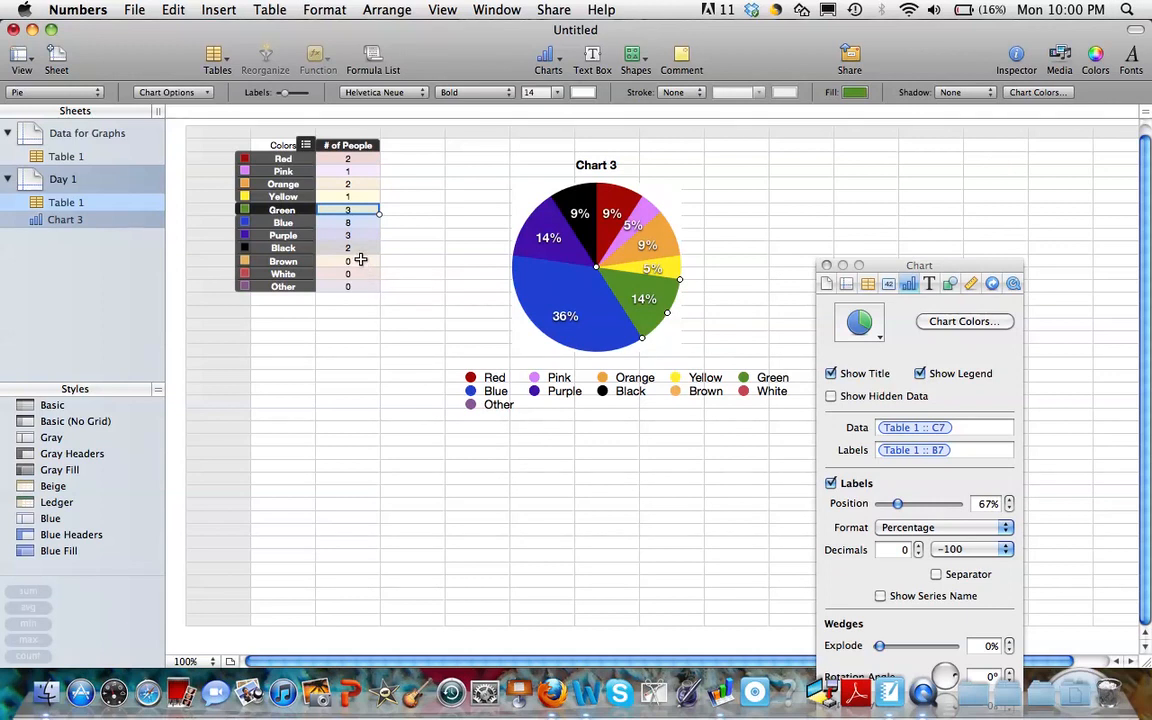
mouse_move(356, 270)
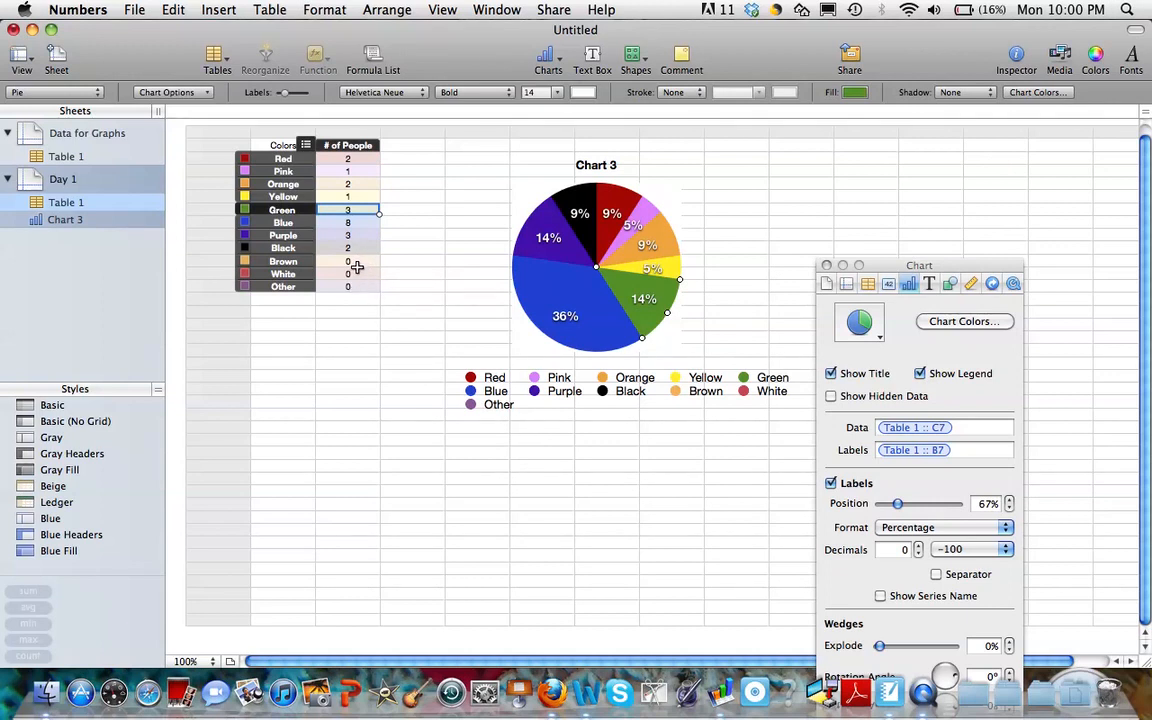
mouse_move(420, 248)
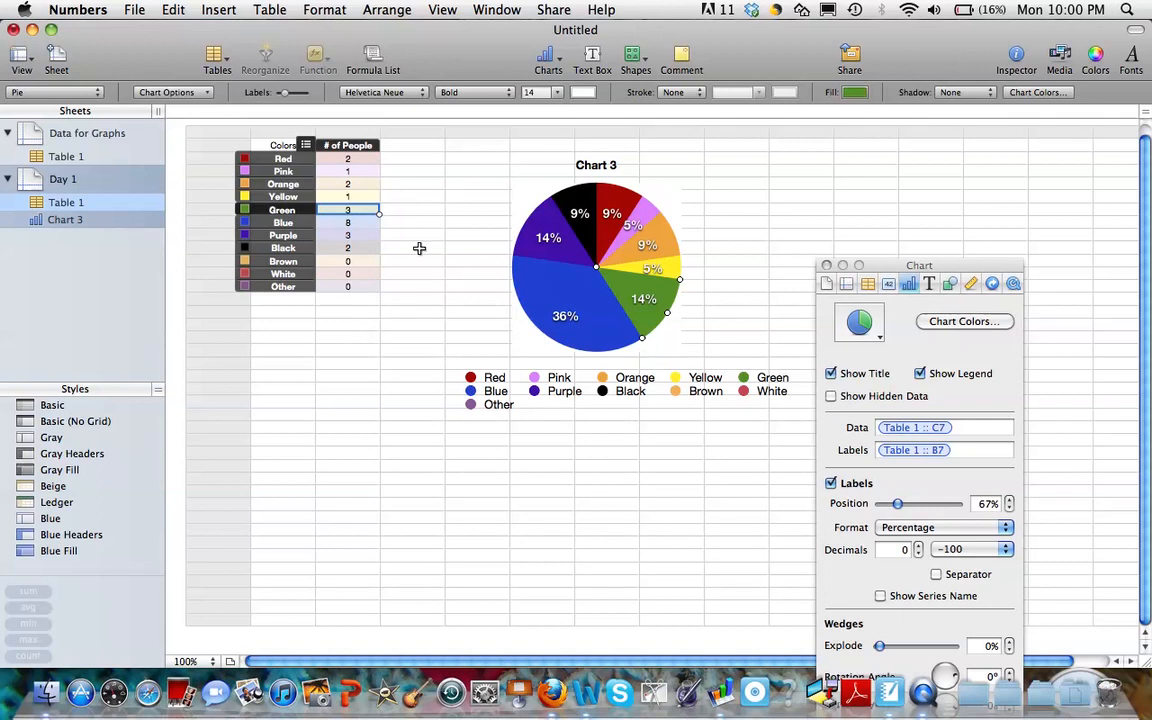
mouse_move(662, 556)
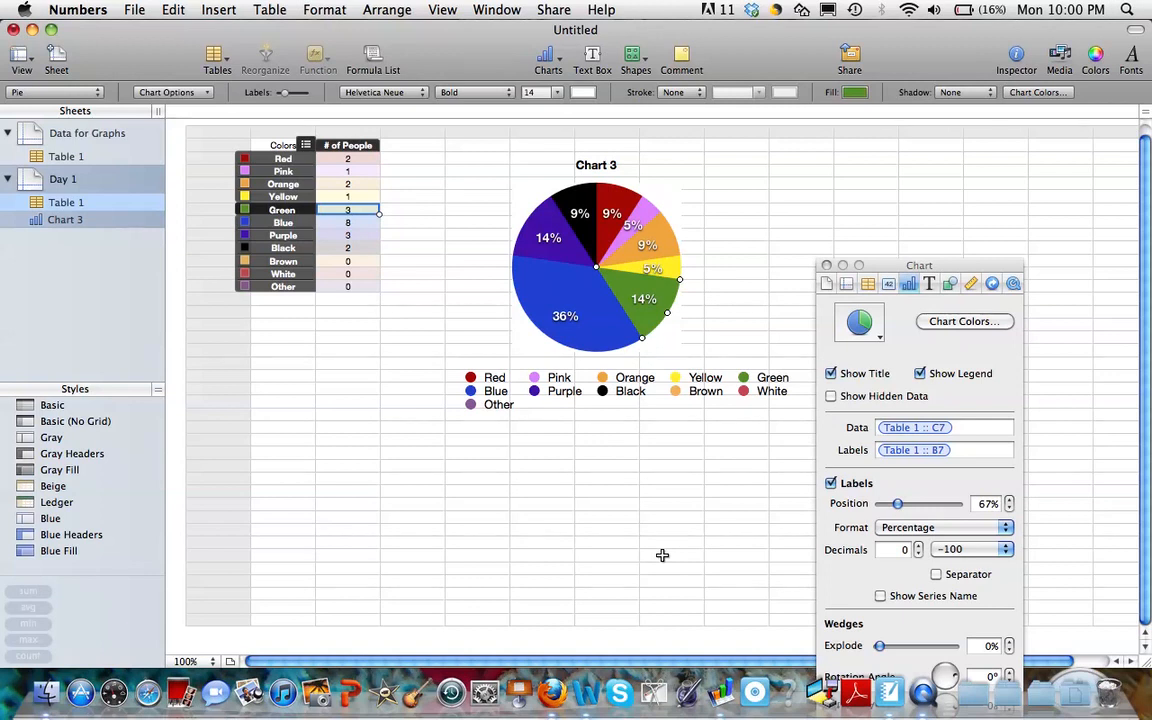
mouse_move(452, 482)
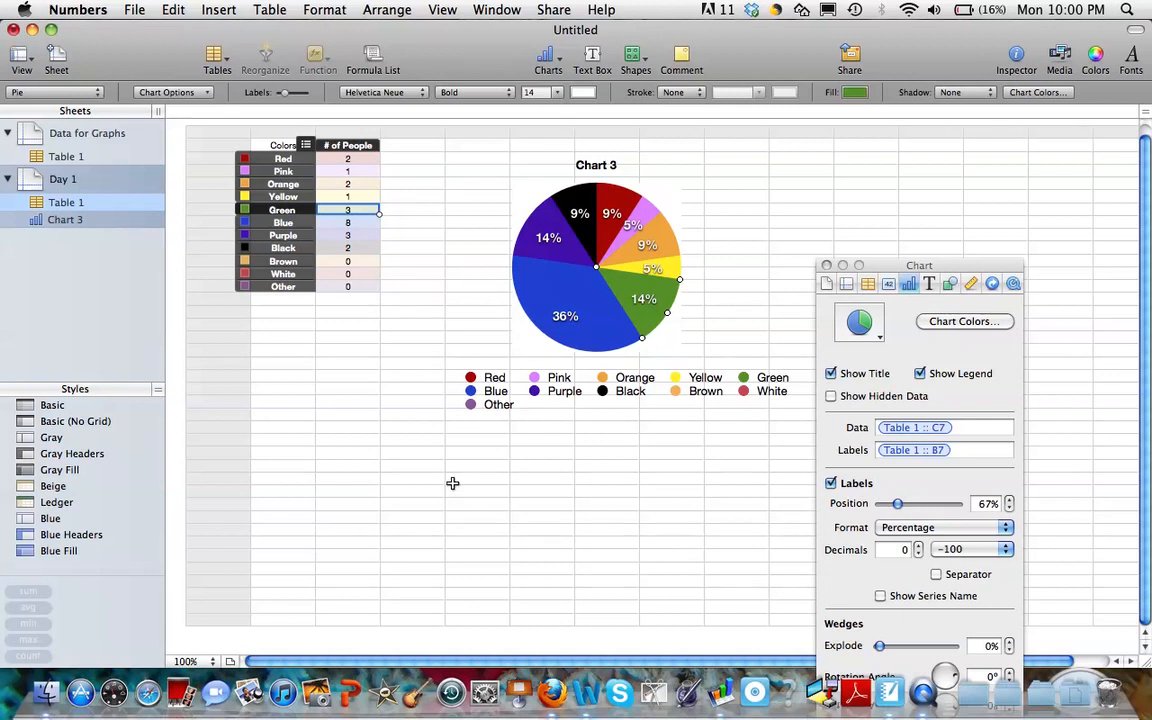
mouse_move(508, 500)
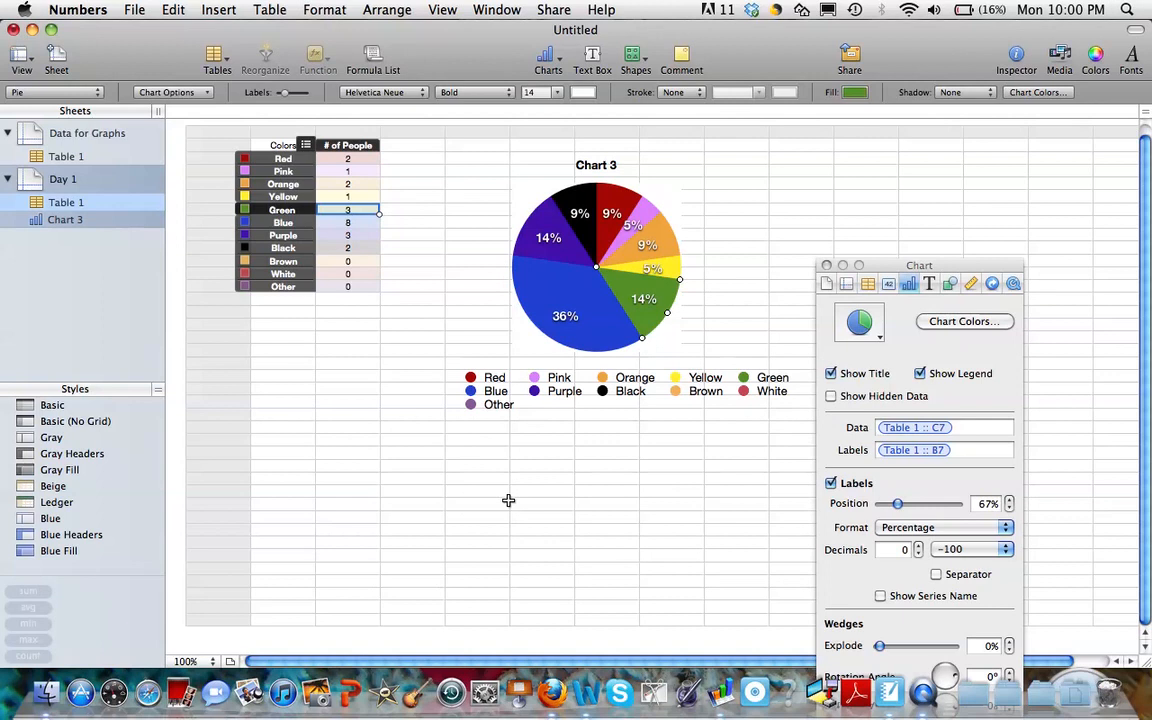
mouse_move(494, 376)
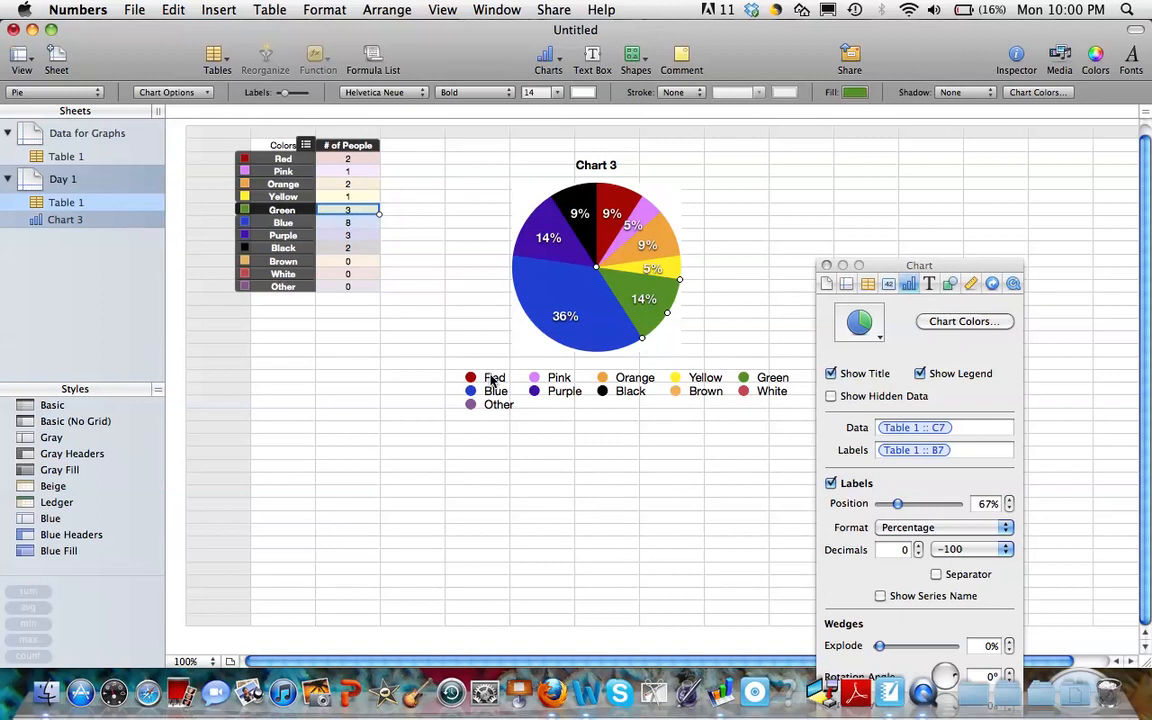
mouse_move(480, 324)
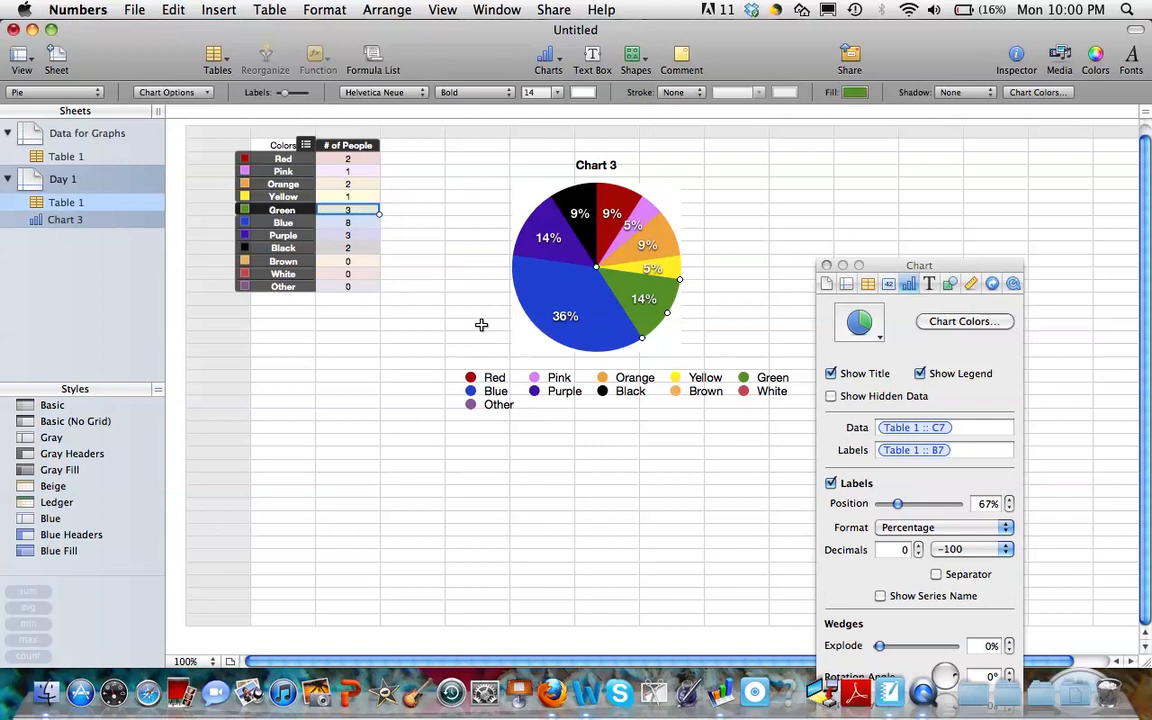
mouse_move(610, 420)
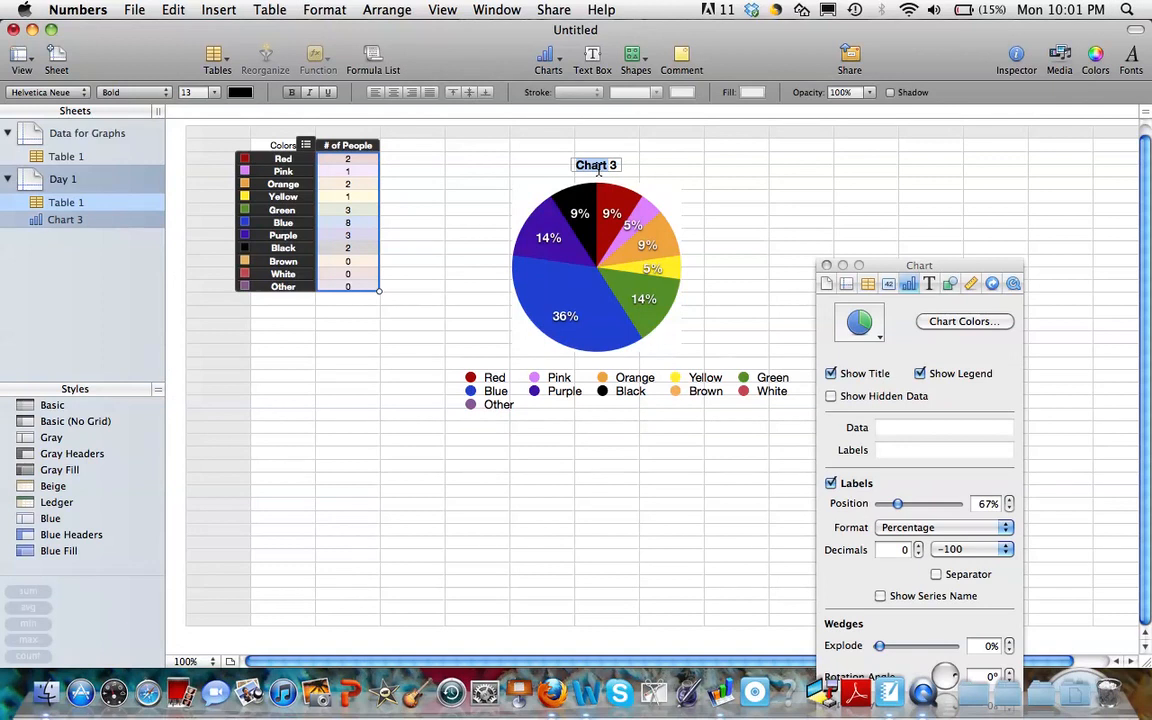
Step: Start the chart title with 'What' toward 'What is Your Favorite Color?'
text(What)
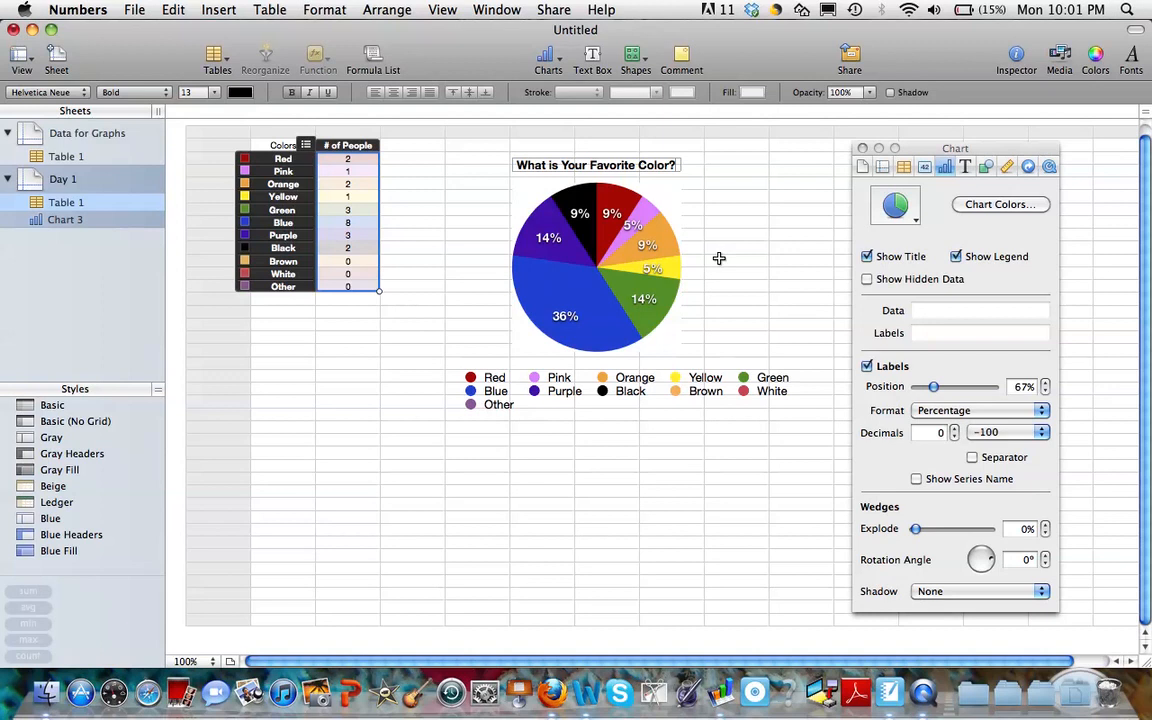
mouse_move(686, 280)
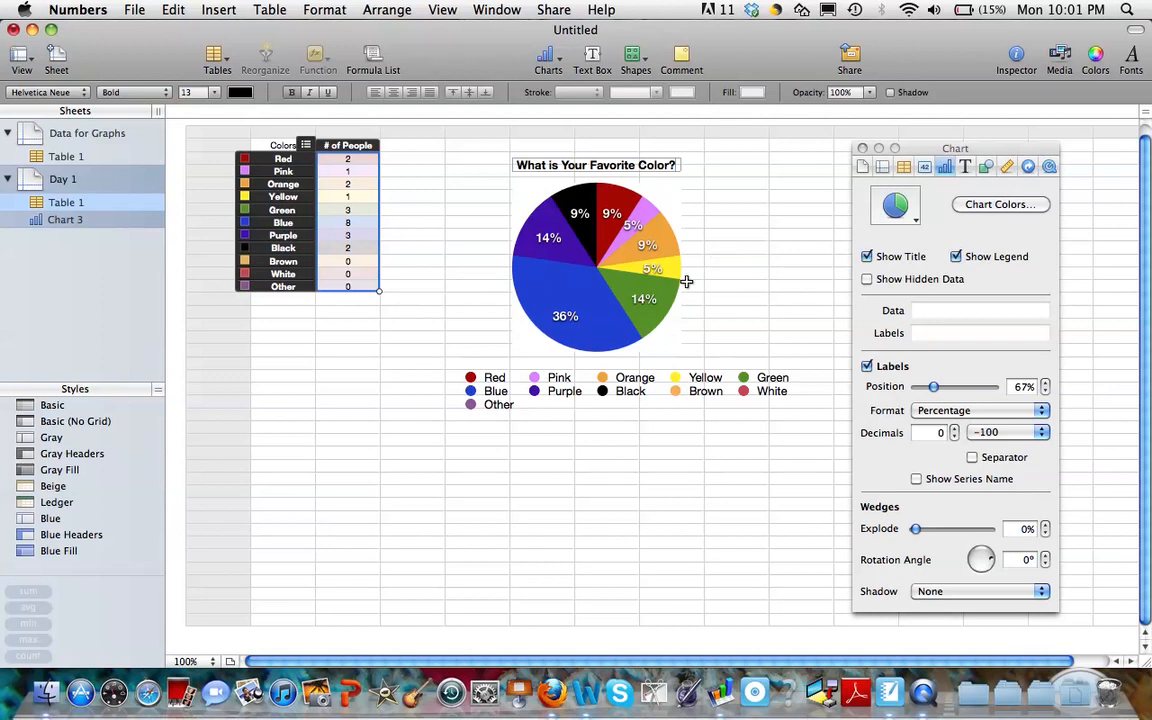
mouse_move(592, 292)
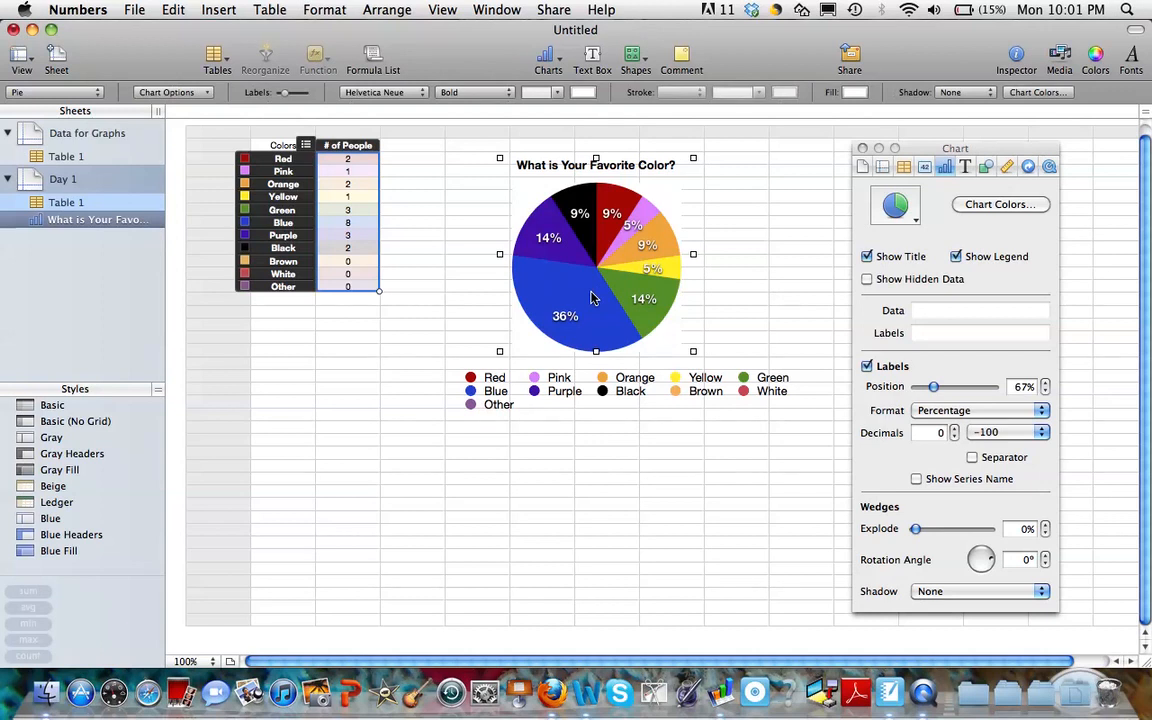
mouse_move(658, 236)
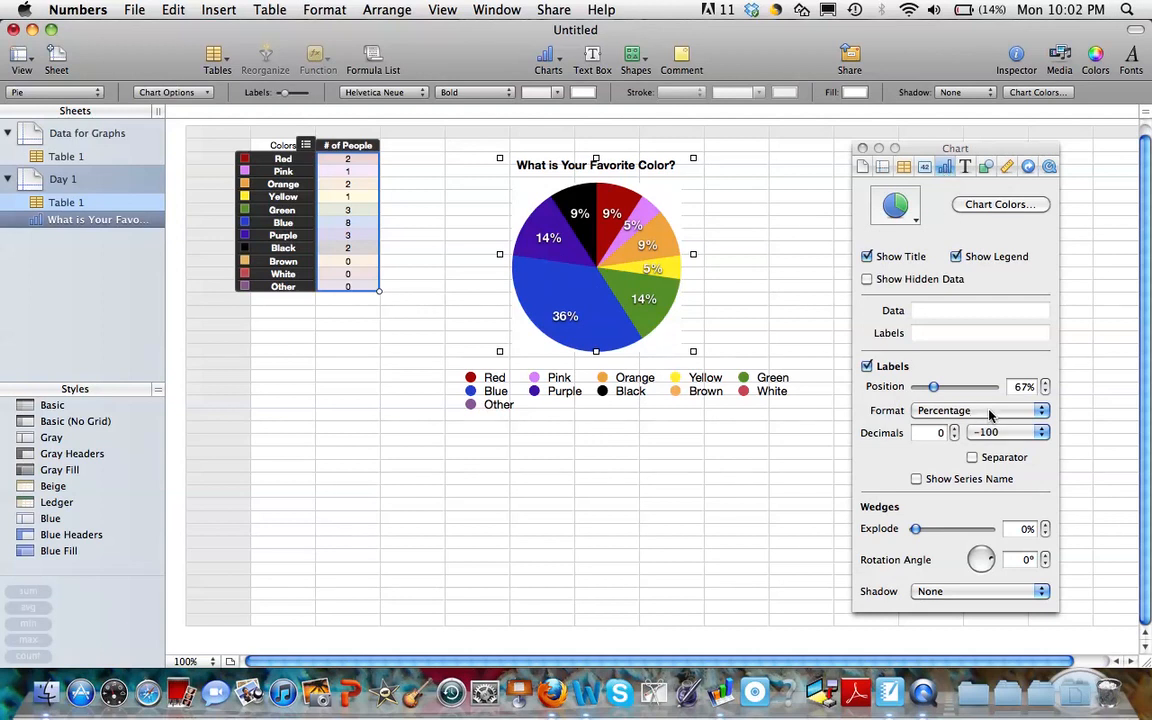
Step: Show the wedge-label Format choices, leaving Percentage selected
click(980, 410)
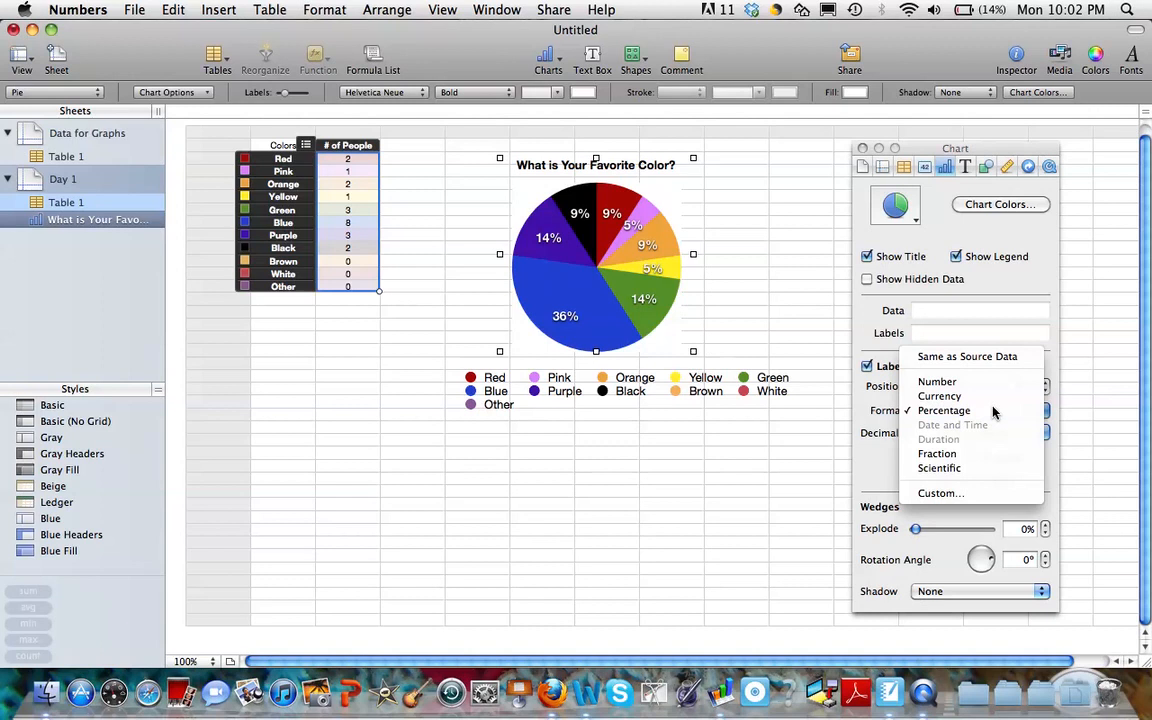
click(944, 410)
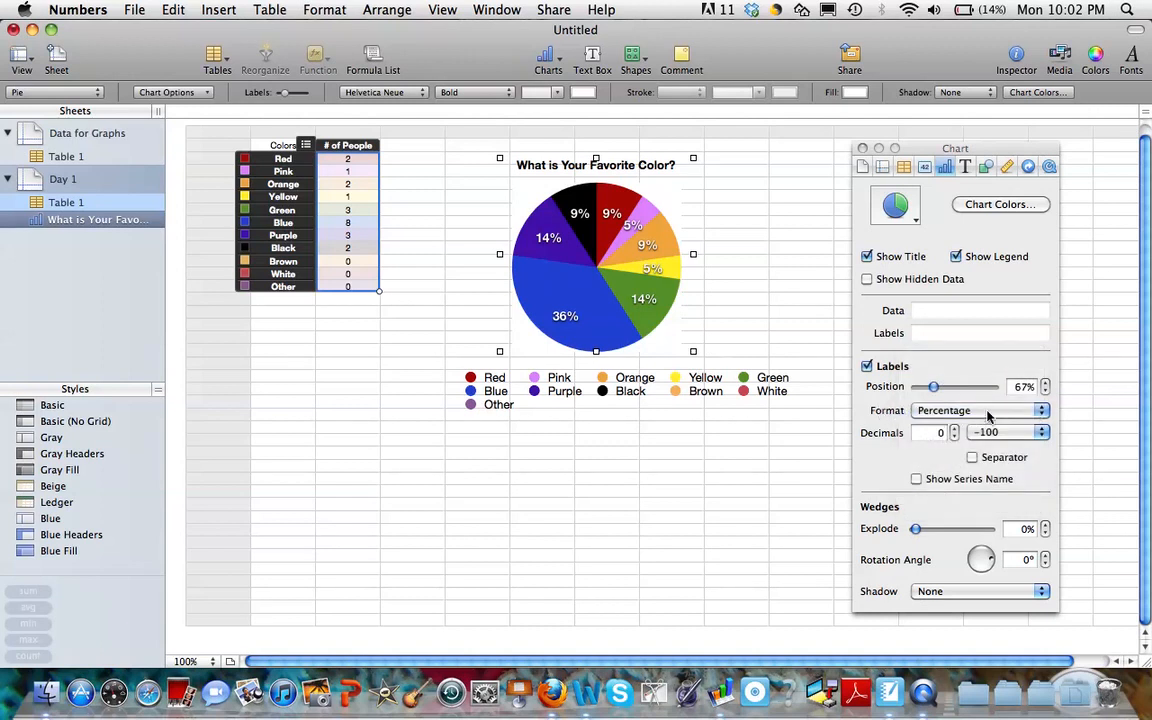
click(980, 410)
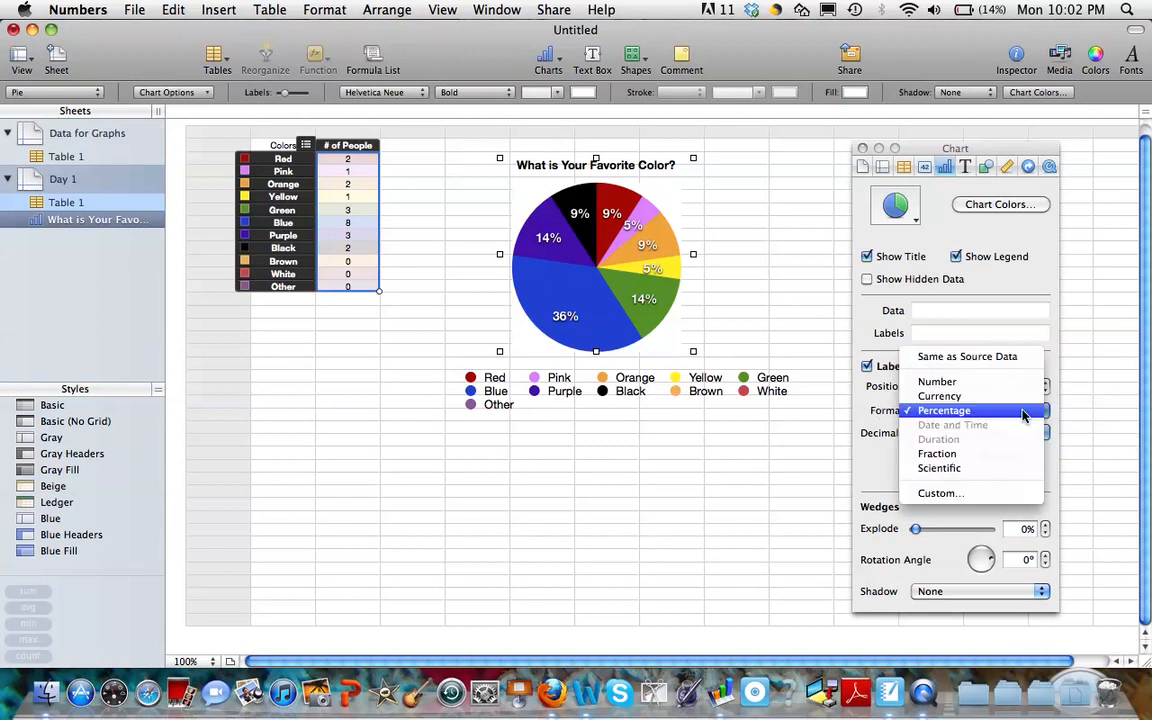